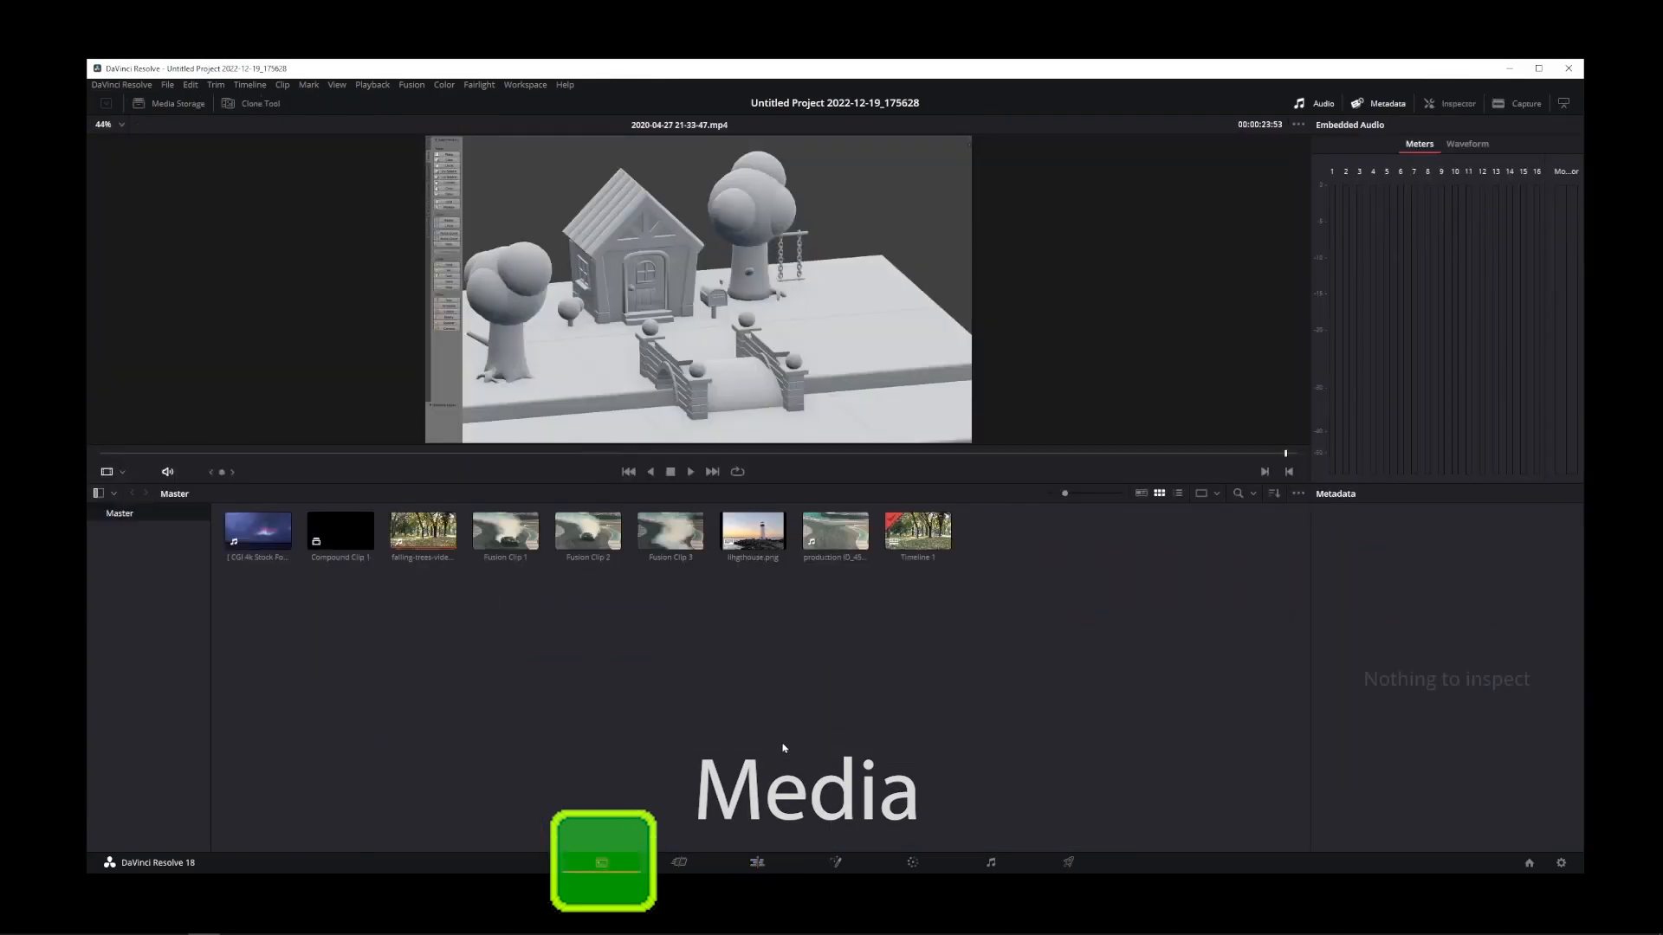
click(177, 103)
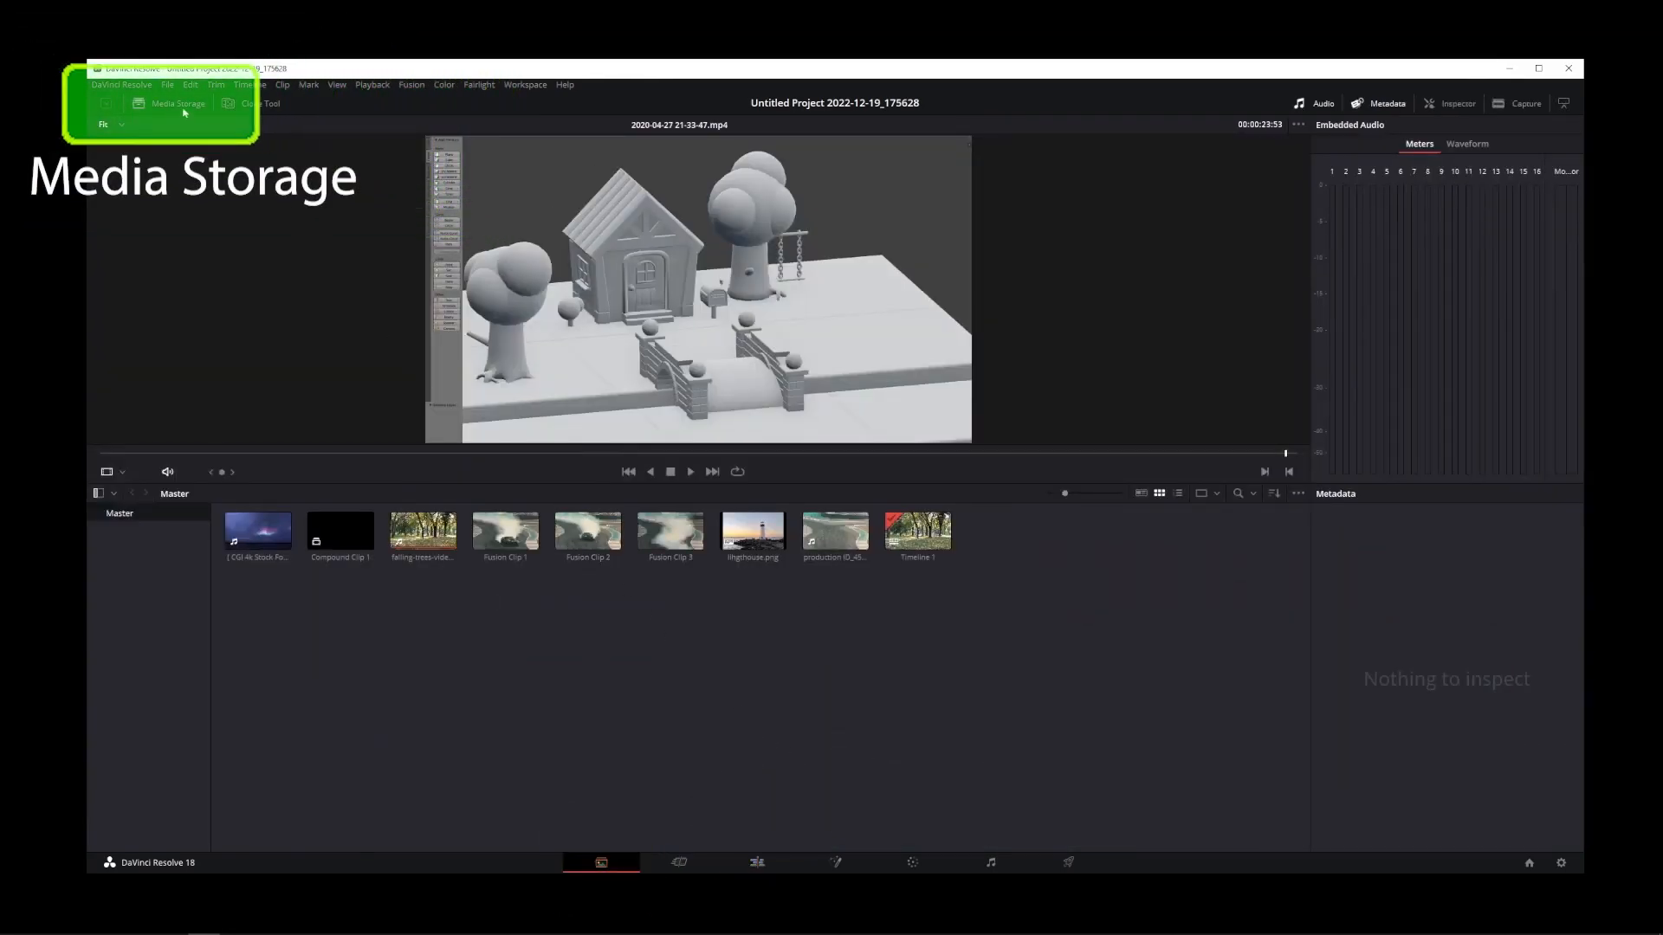
click(176, 103)
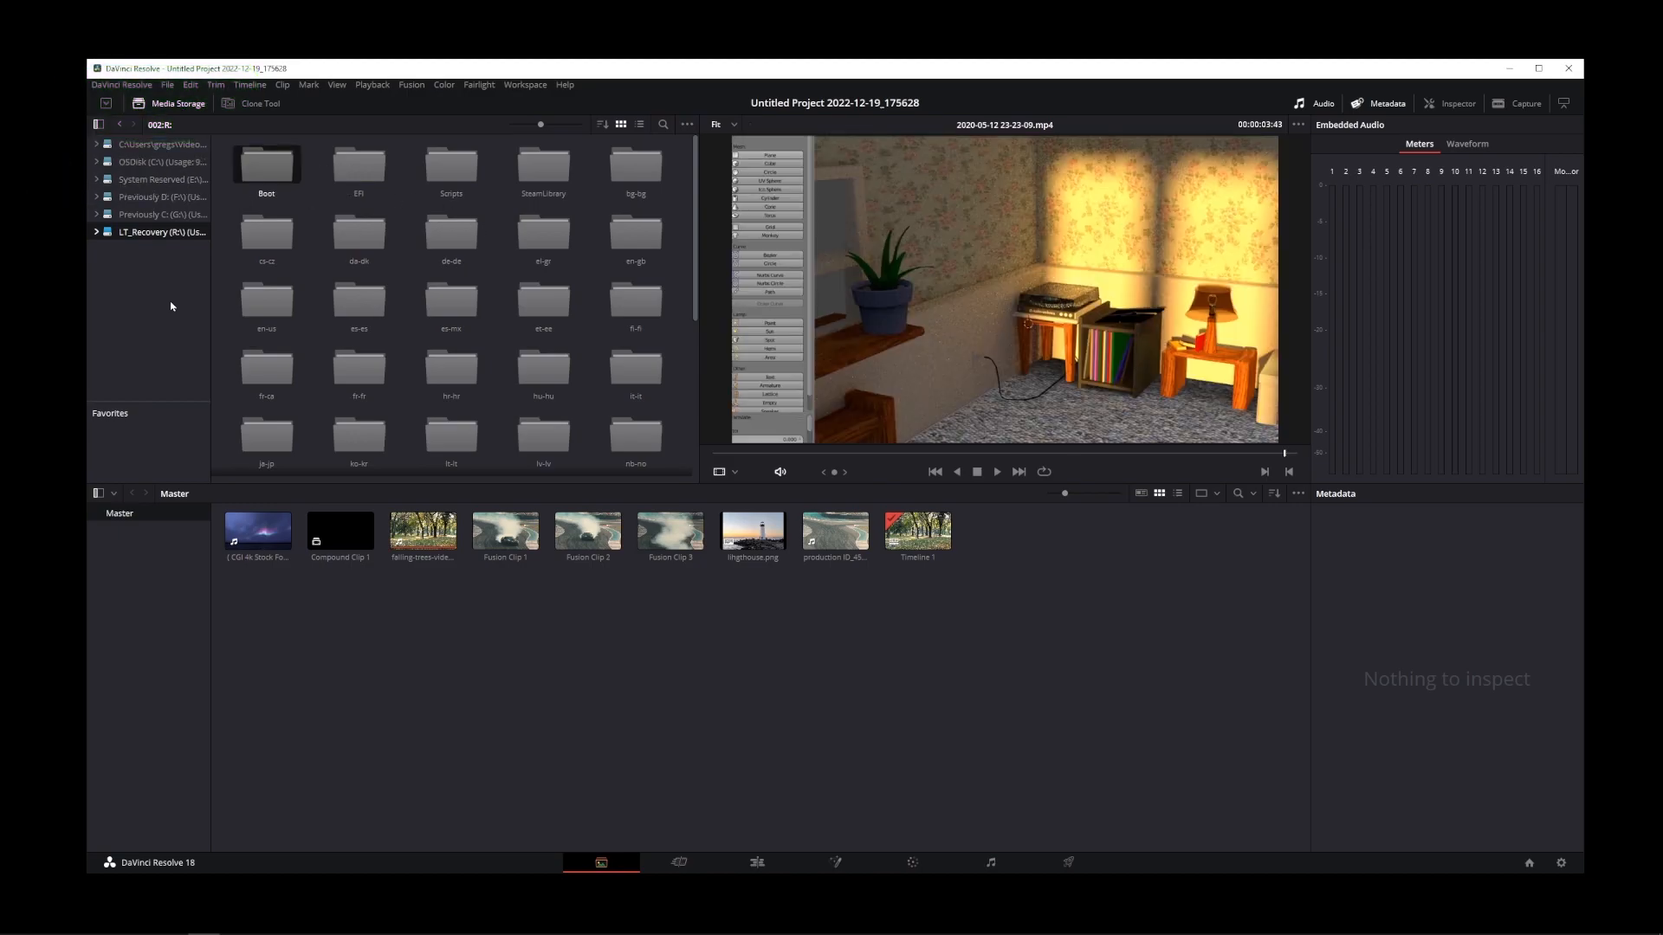
click(162, 143)
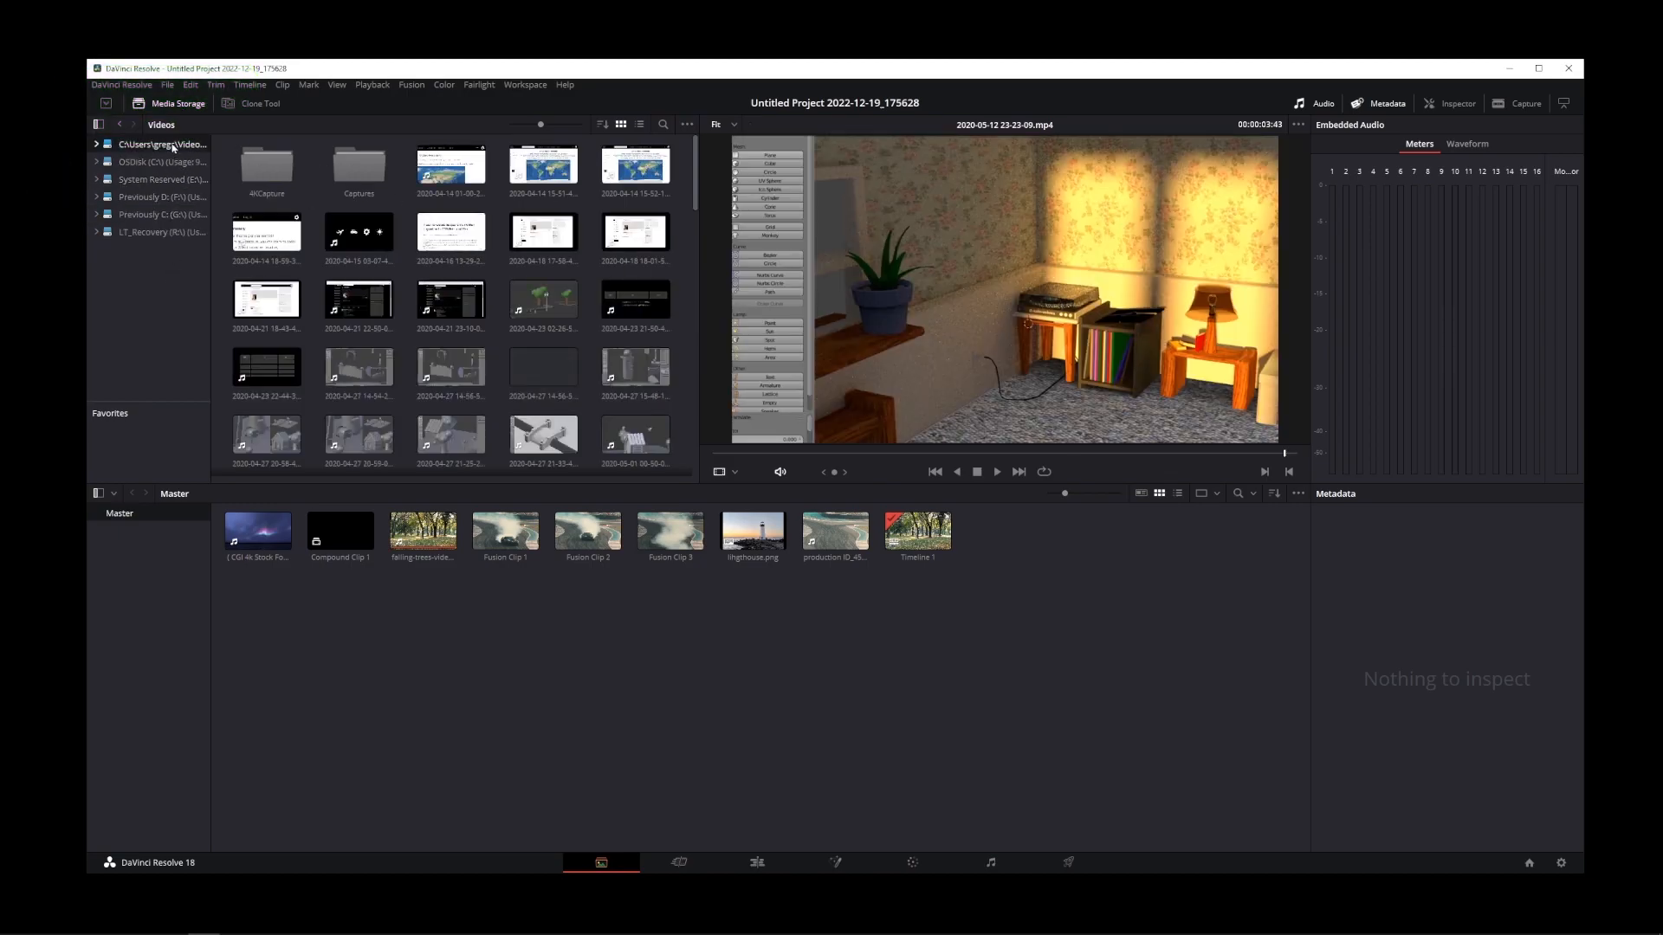
scroll(down, 3)
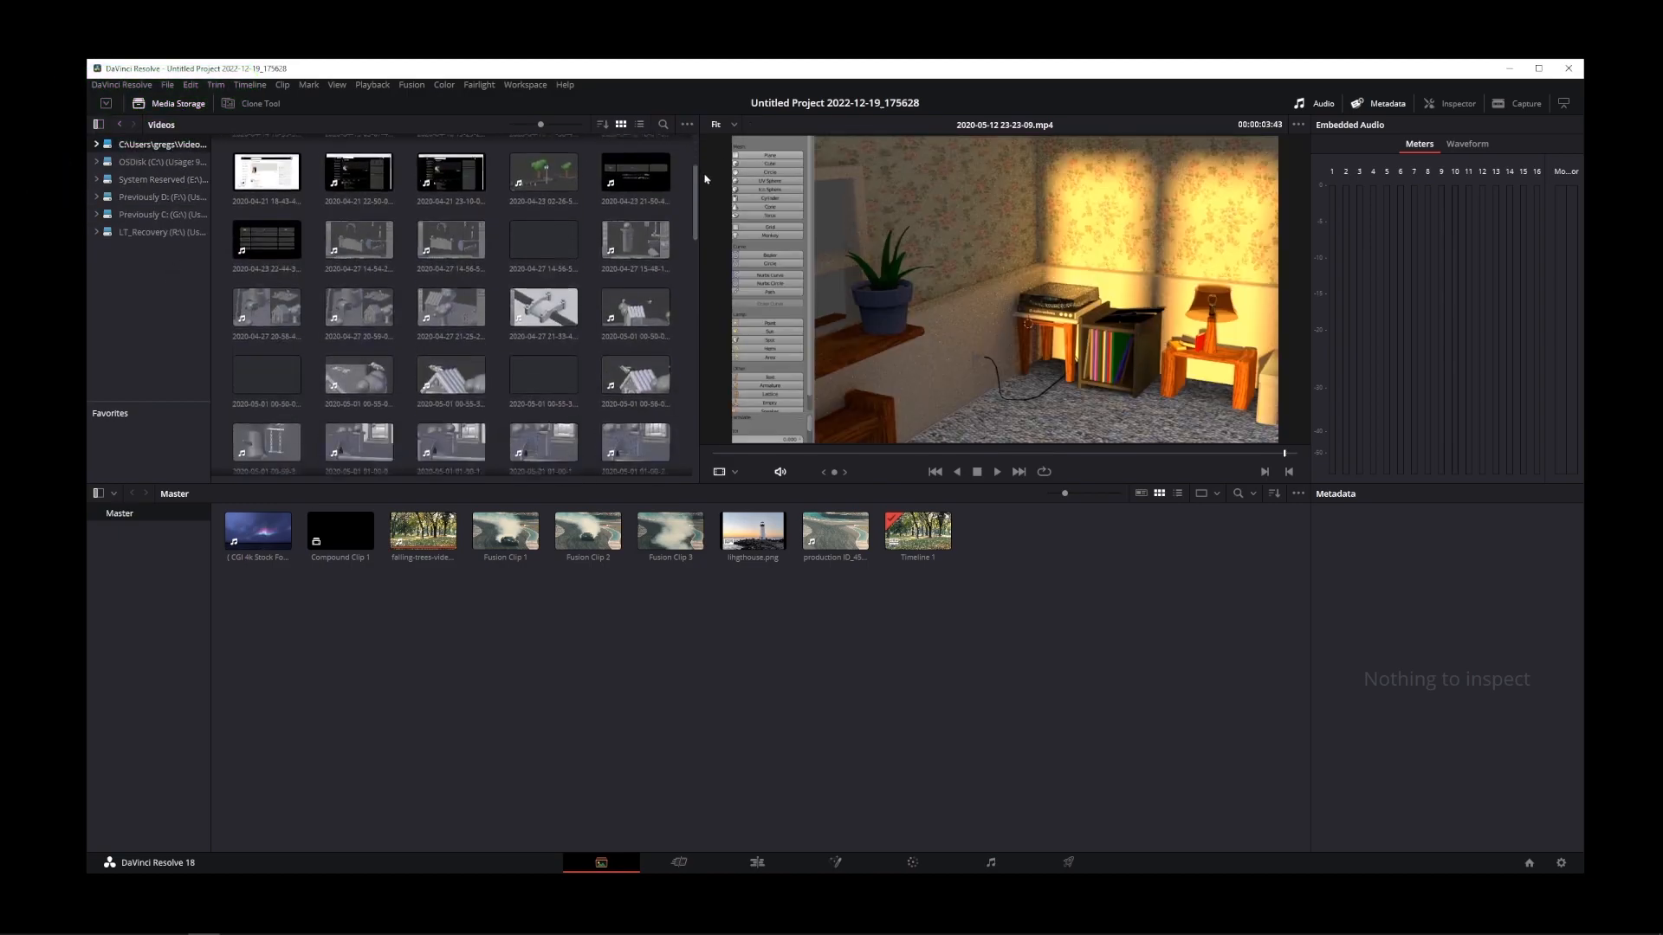
scroll(down, 3)
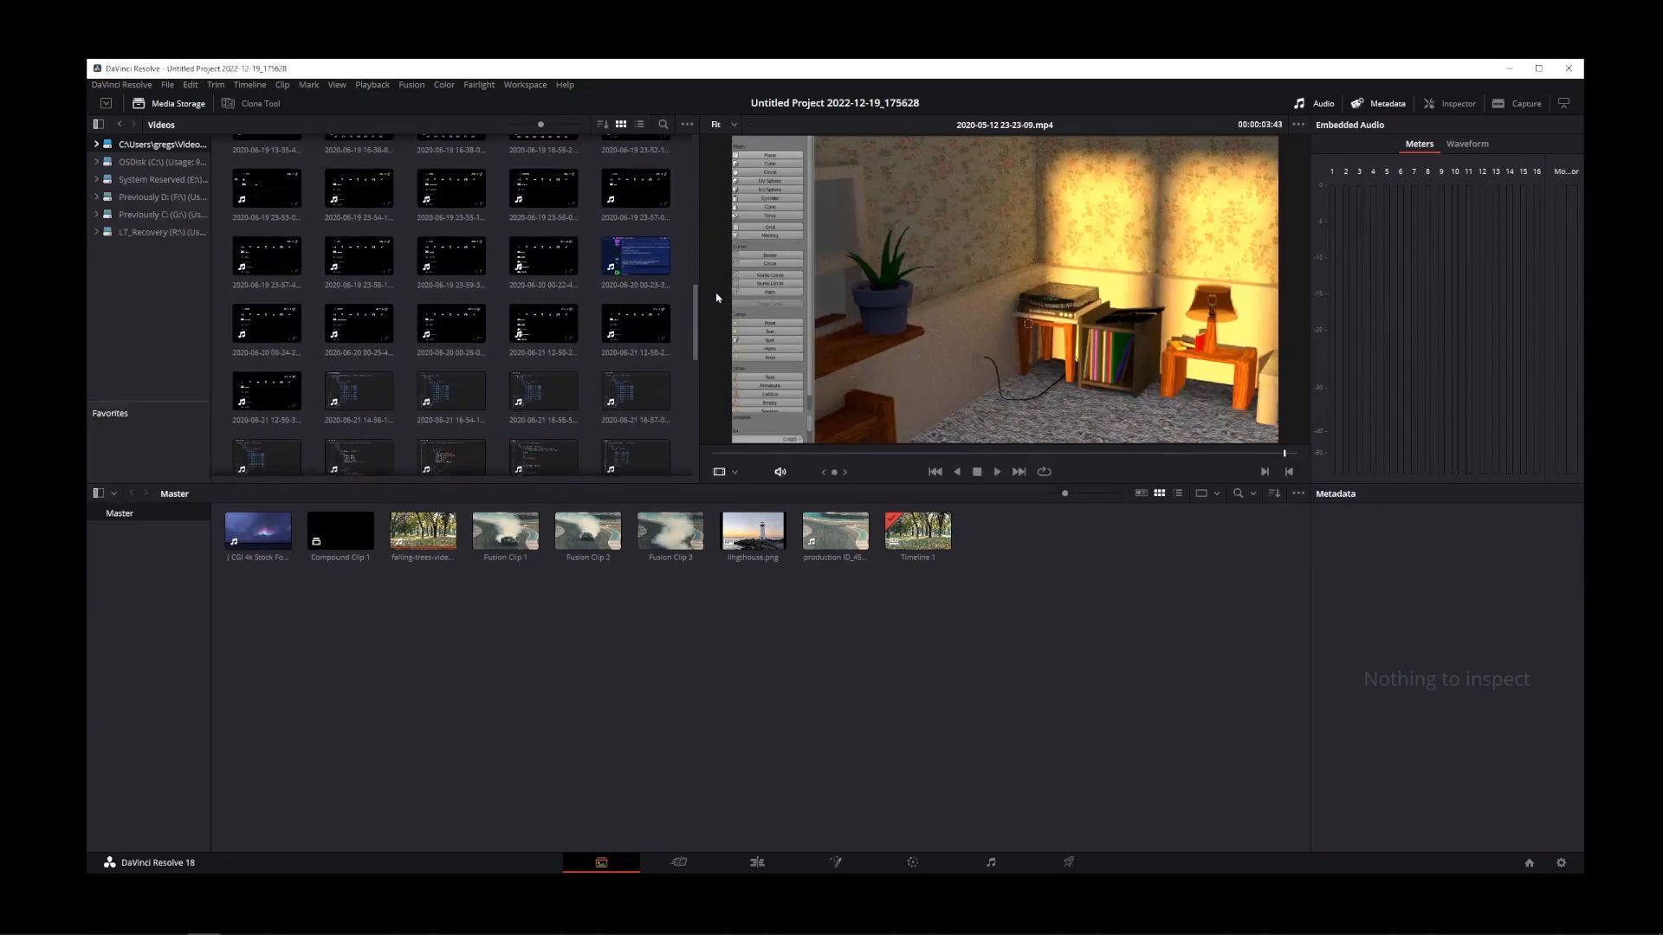
click(266, 389)
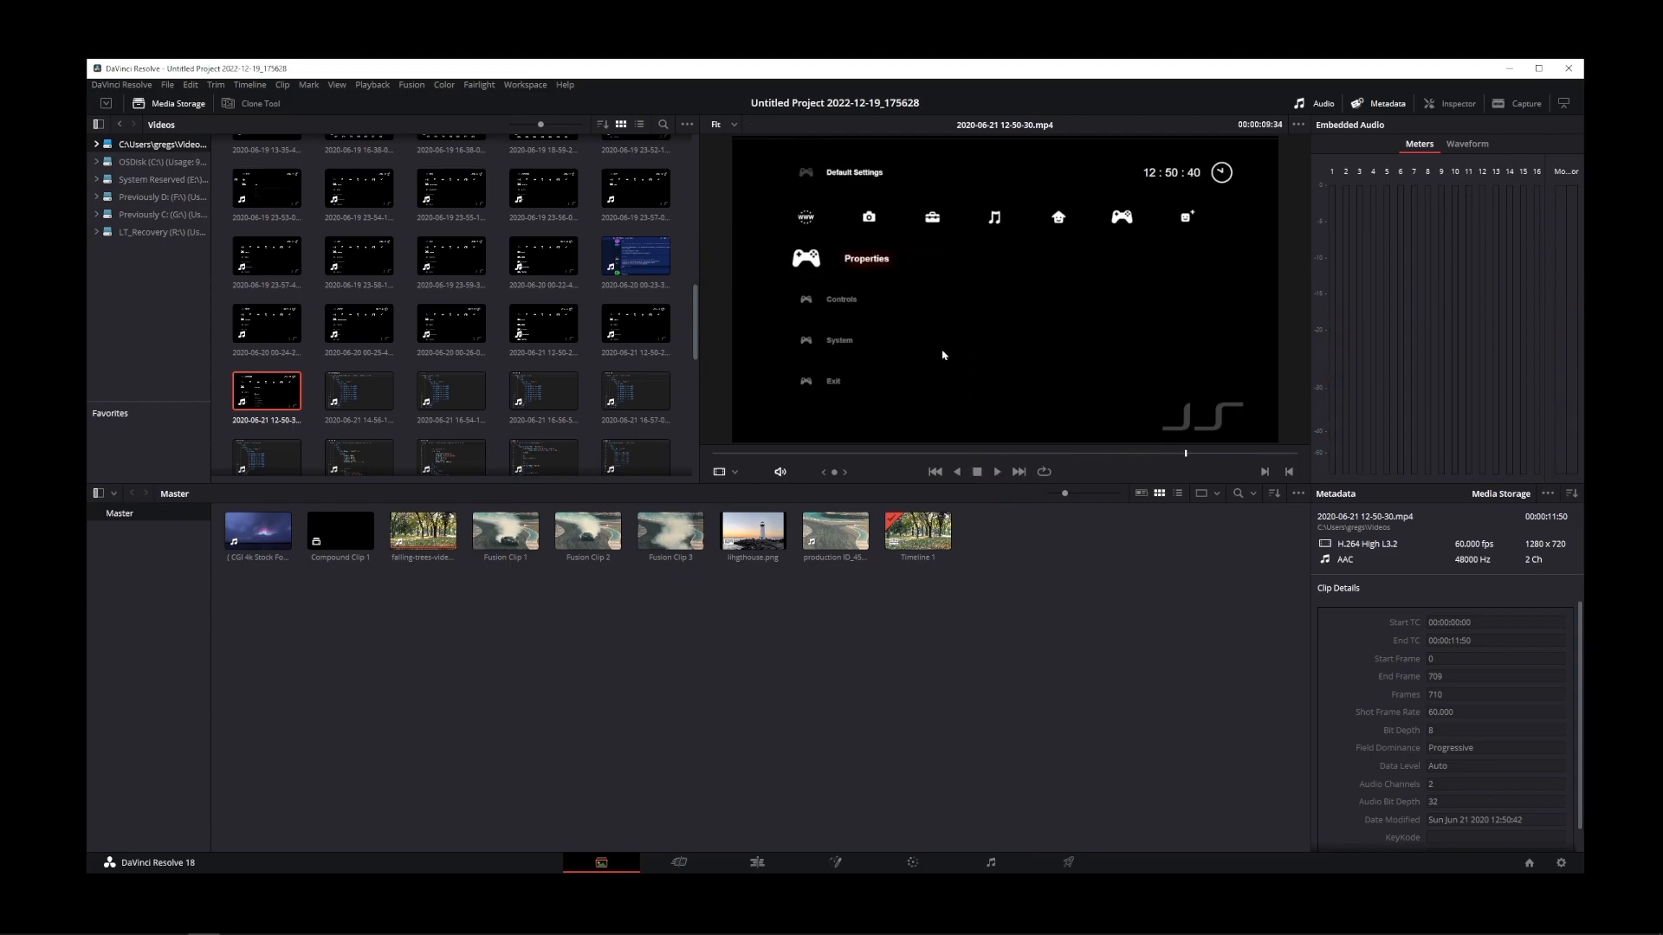
right_click(266, 391)
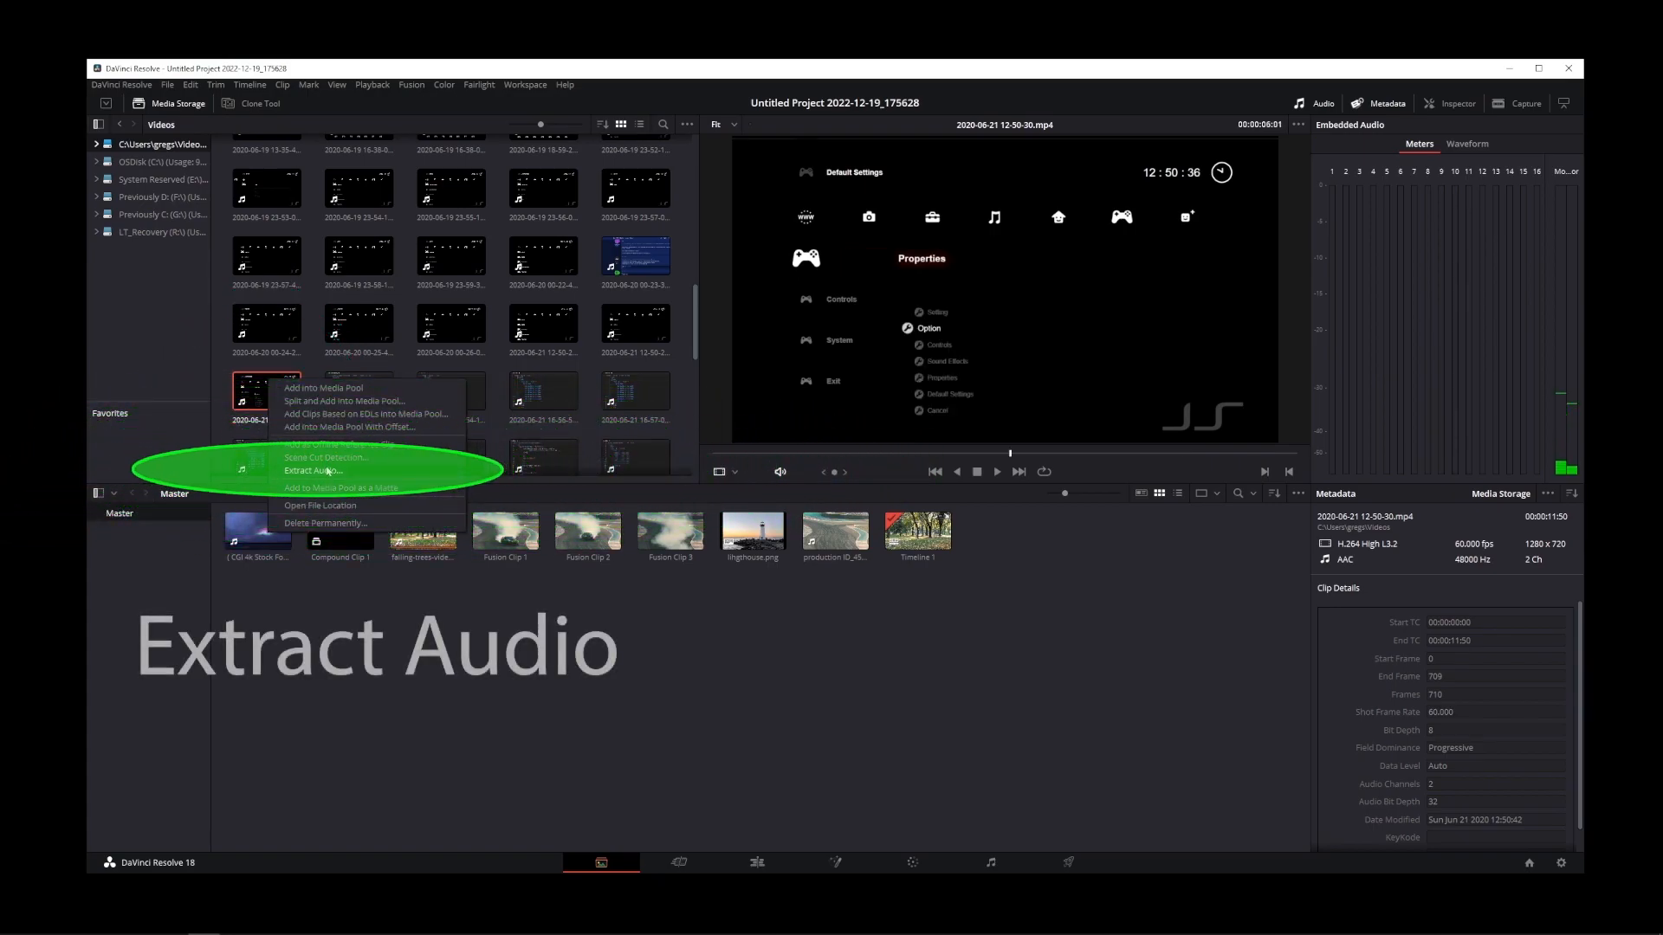
click(313, 469)
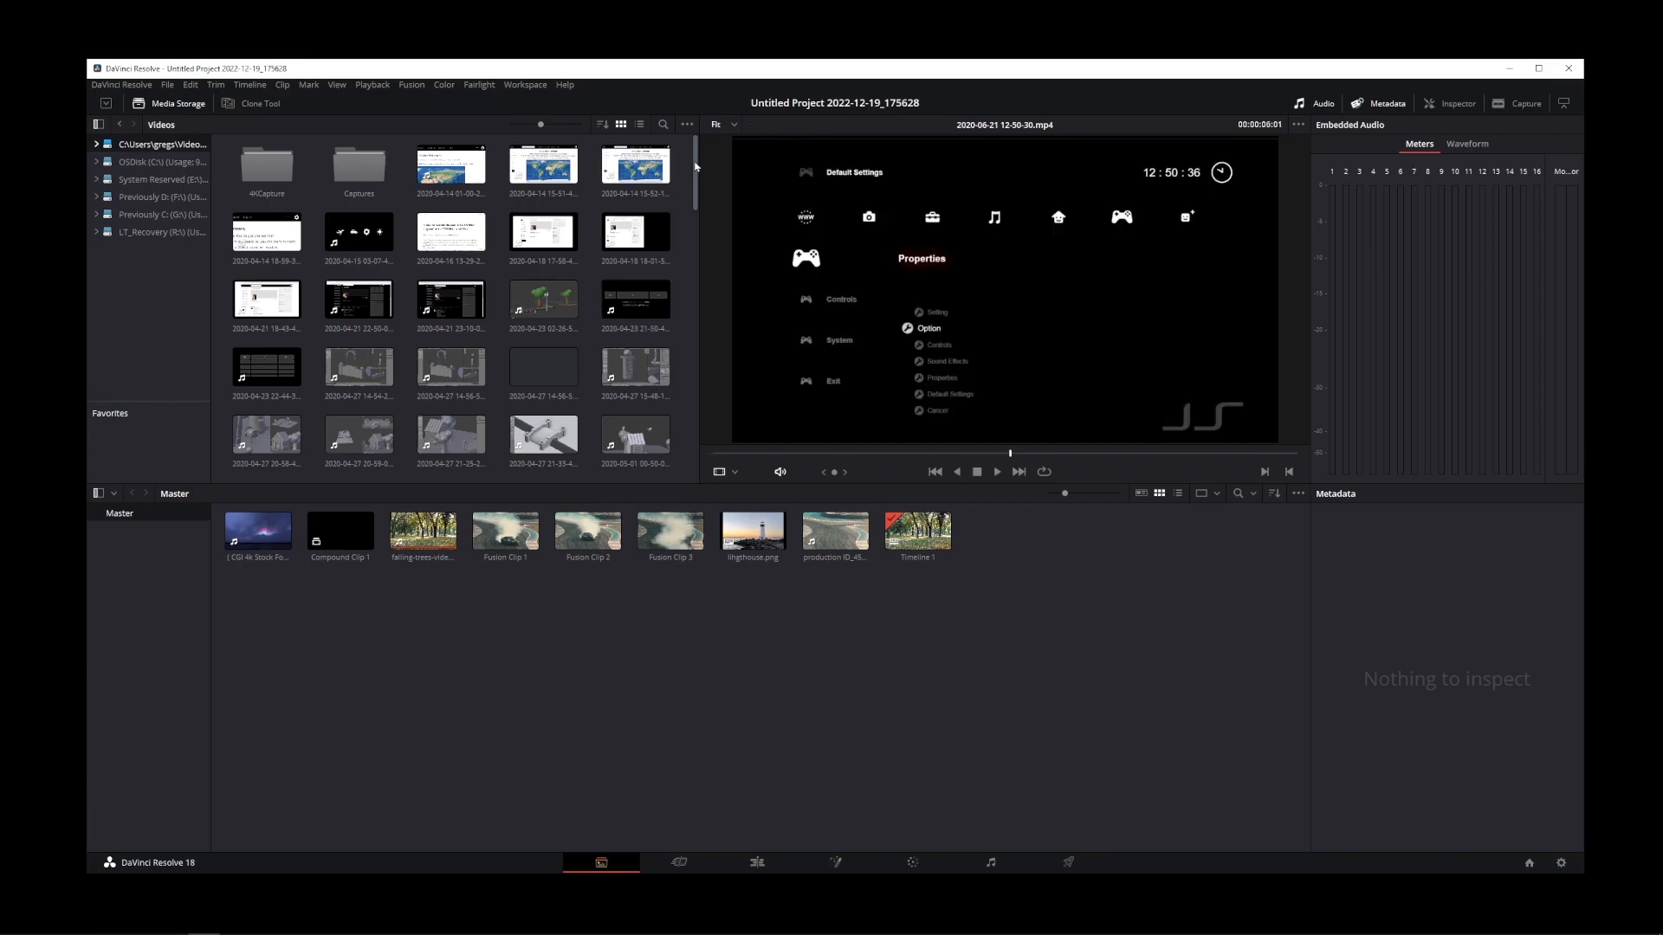
scroll(down, 3)
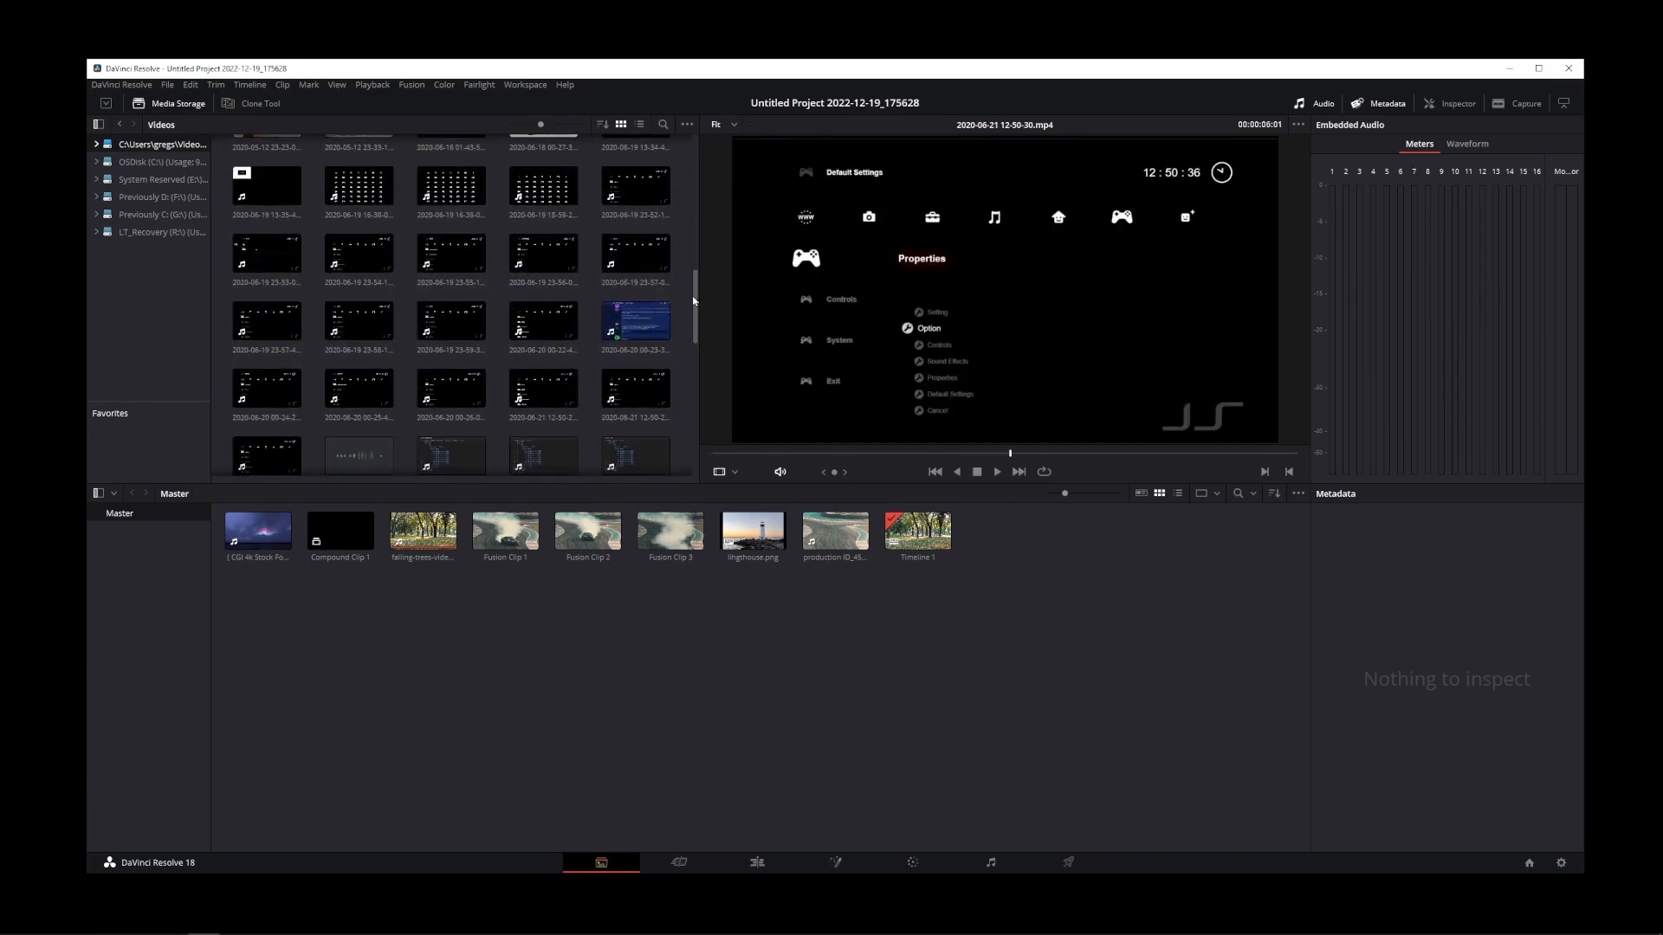
click(358, 312)
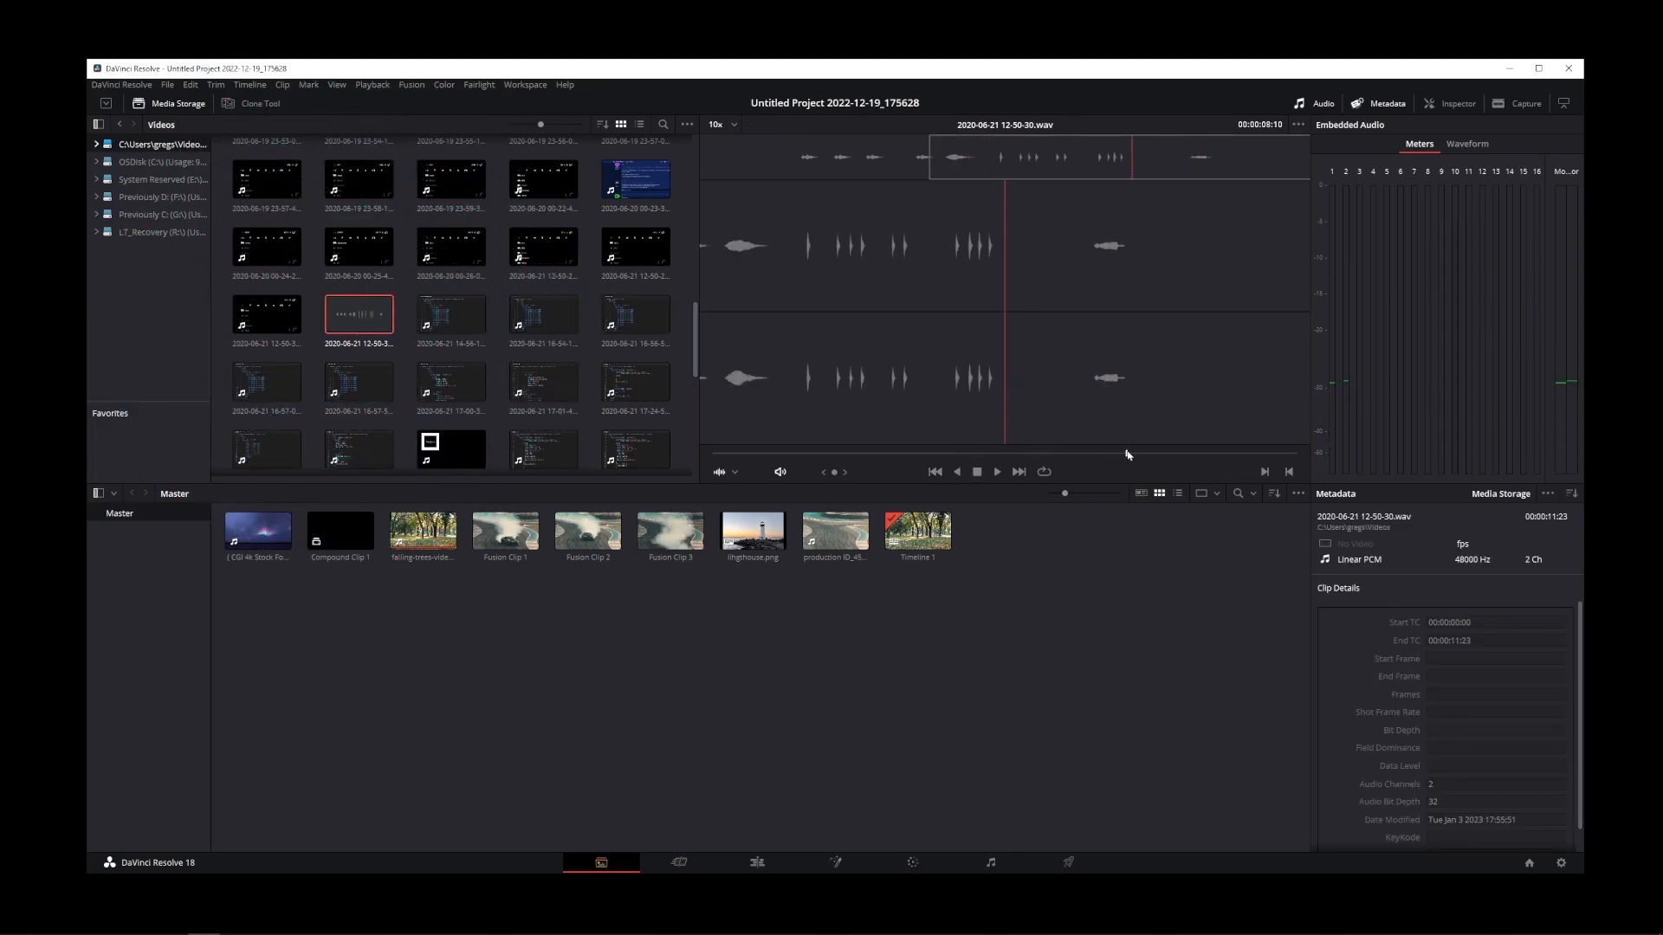
Move the playhead in the extracted .wav preview and play the audio
click(995, 472)
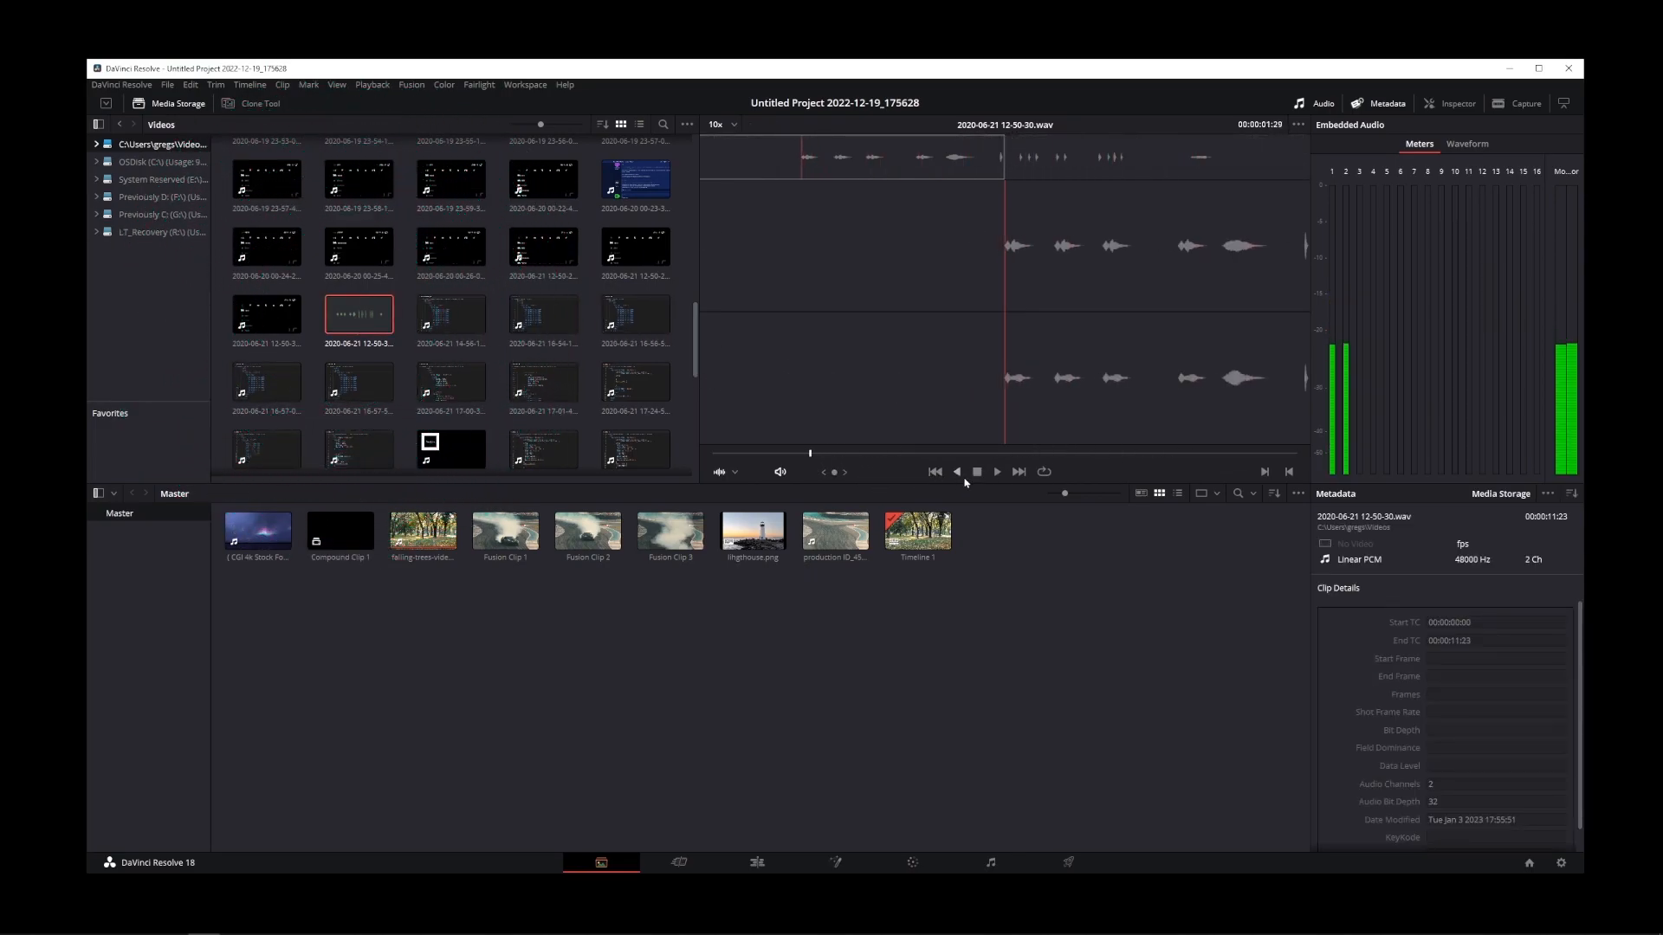
click(977, 472)
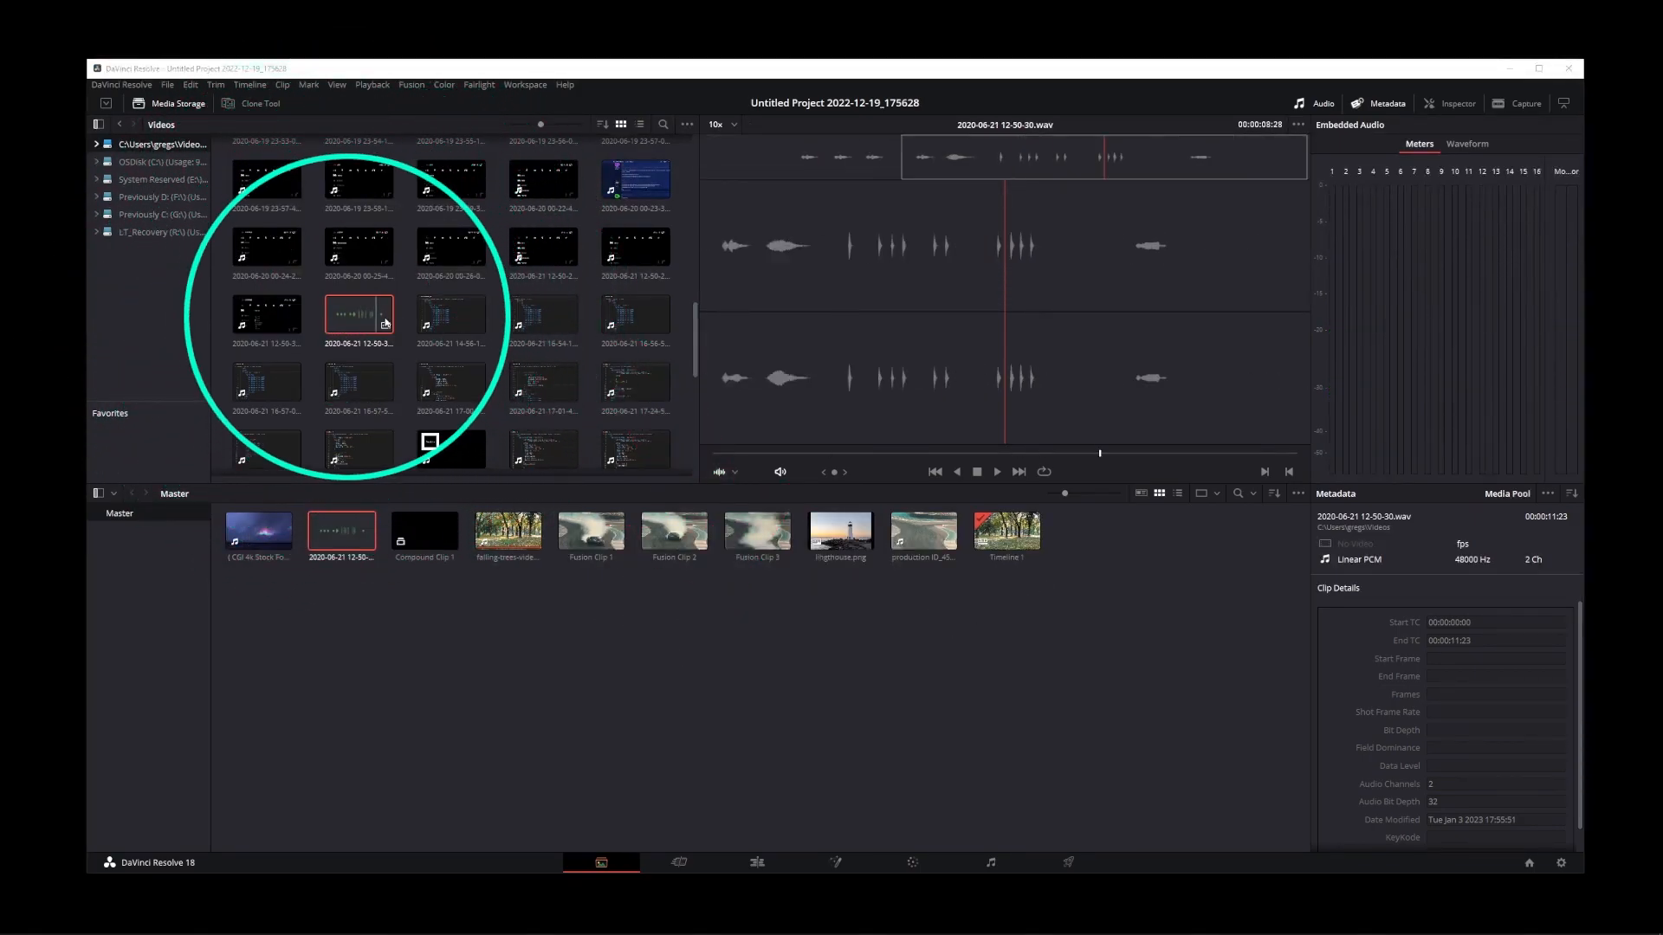
Reveal the extracted .wav via Open File Location and select it in File Explorer
right_click(358, 314)
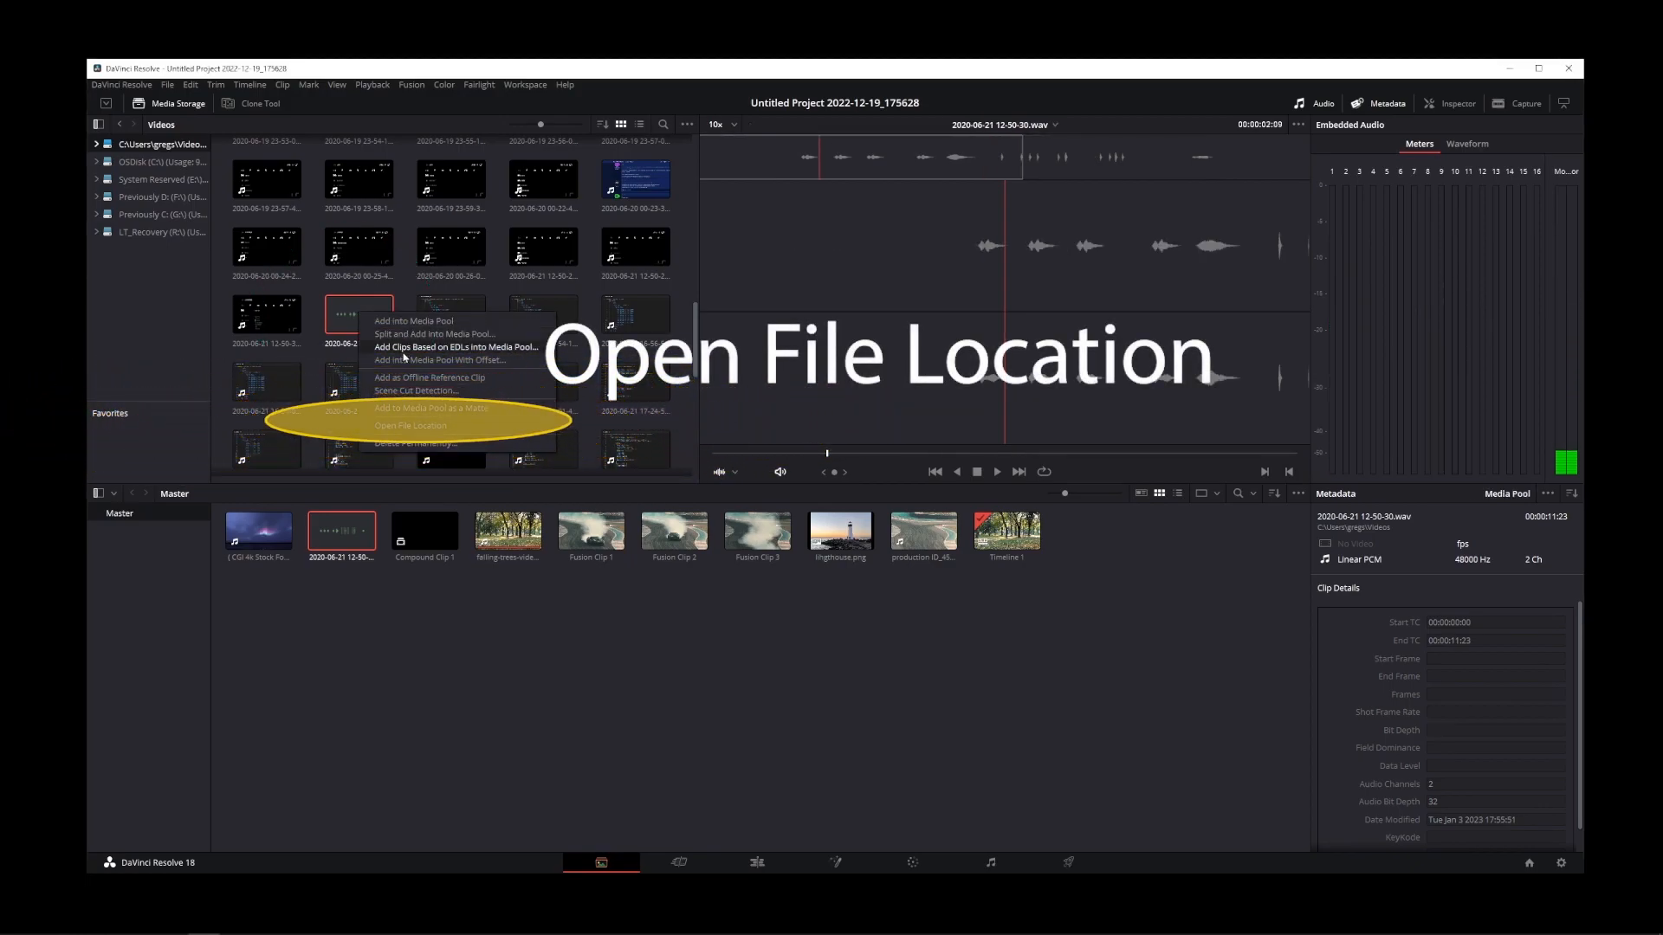
click(410, 425)
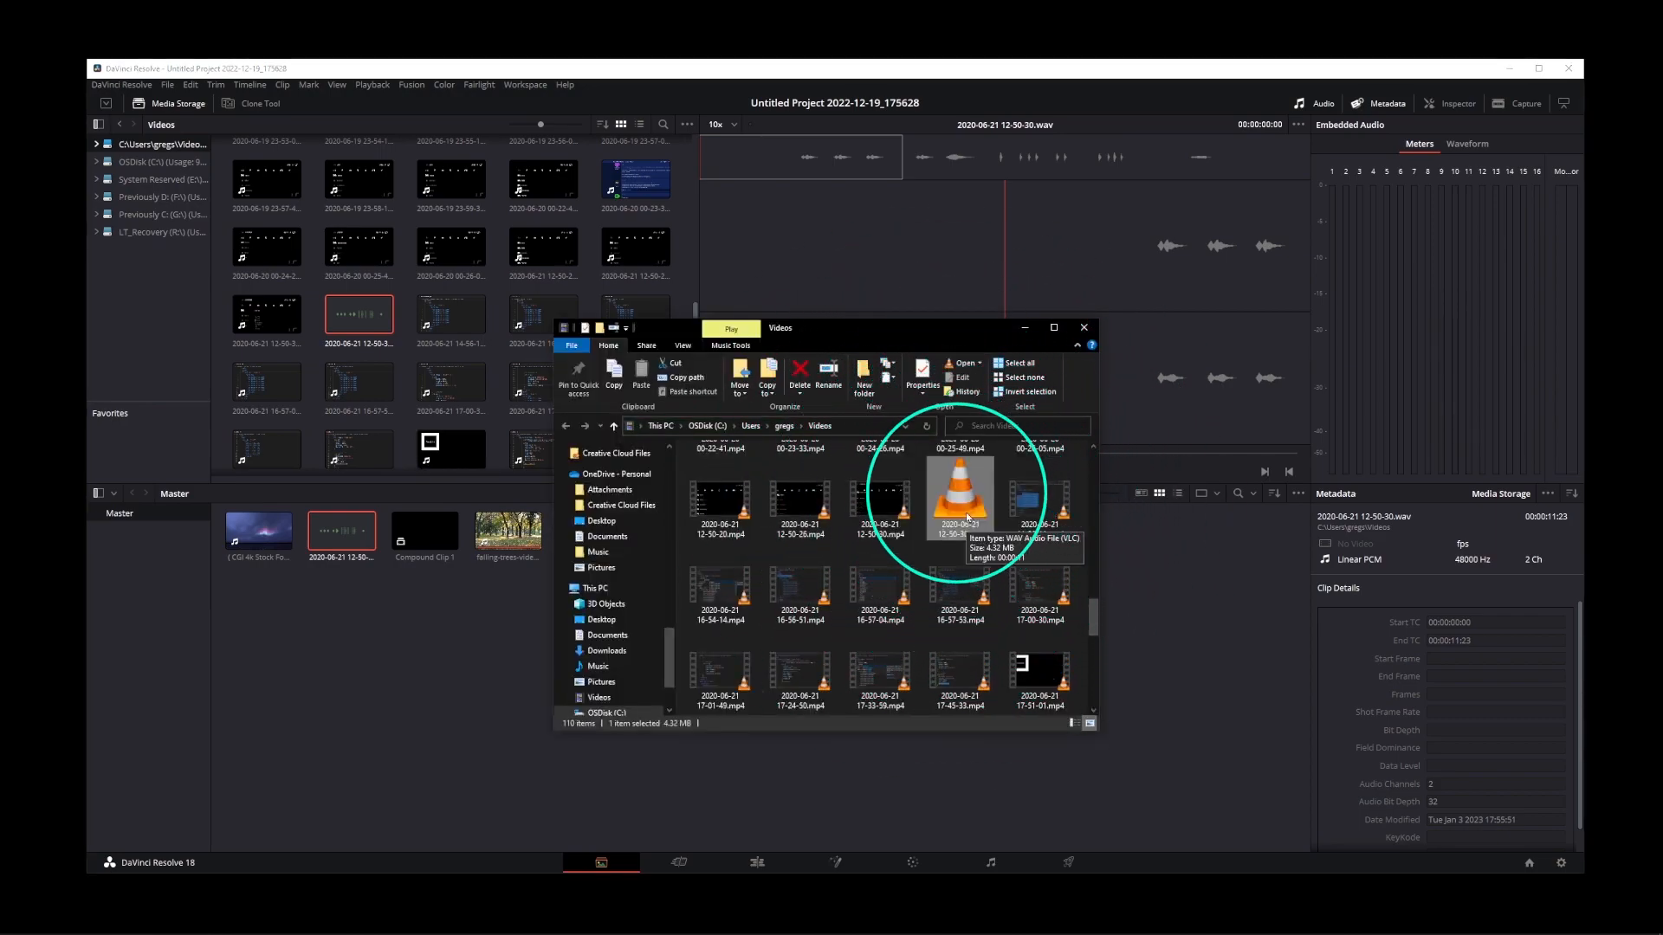
click(1083, 326)
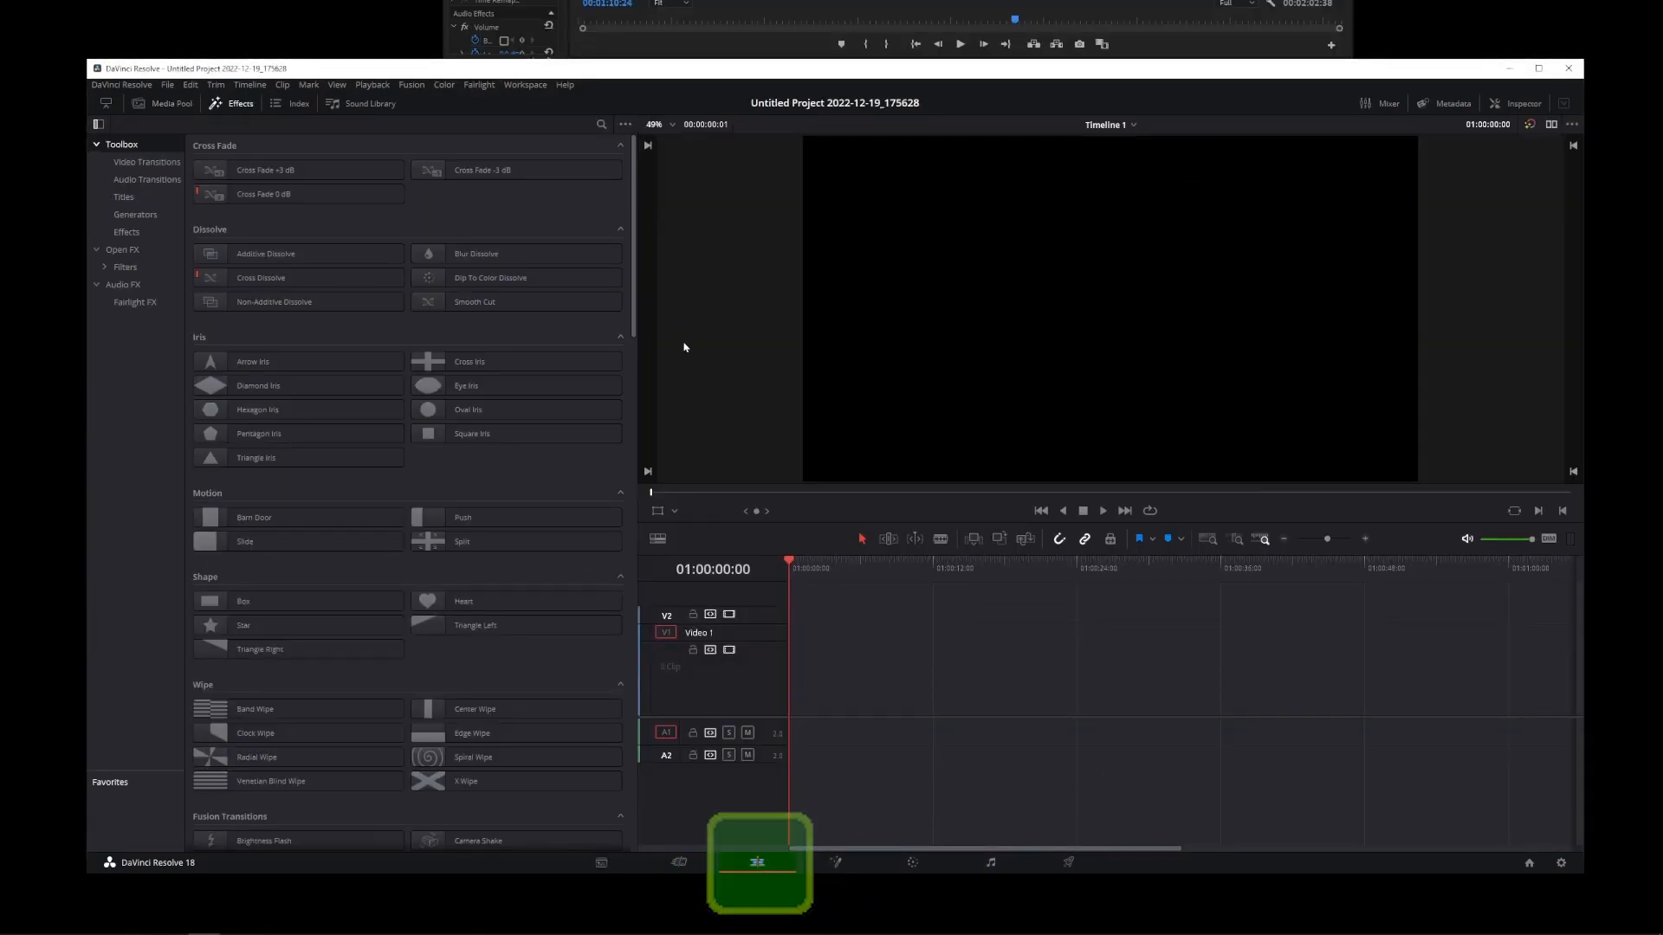
click(170, 103)
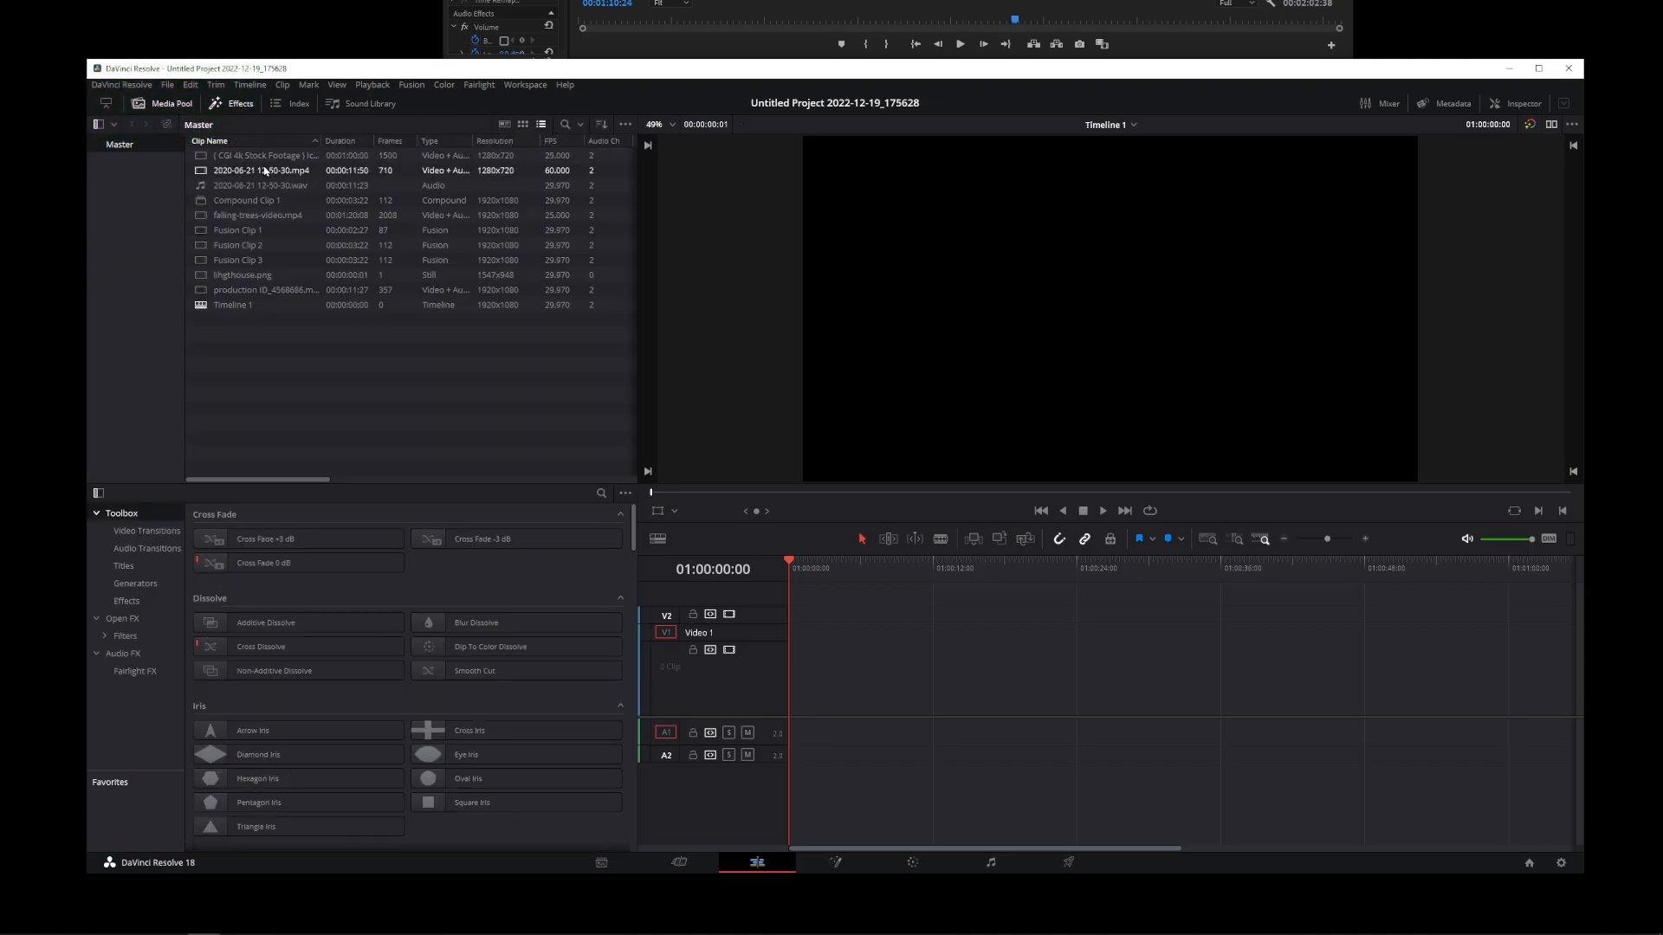
key(shift)
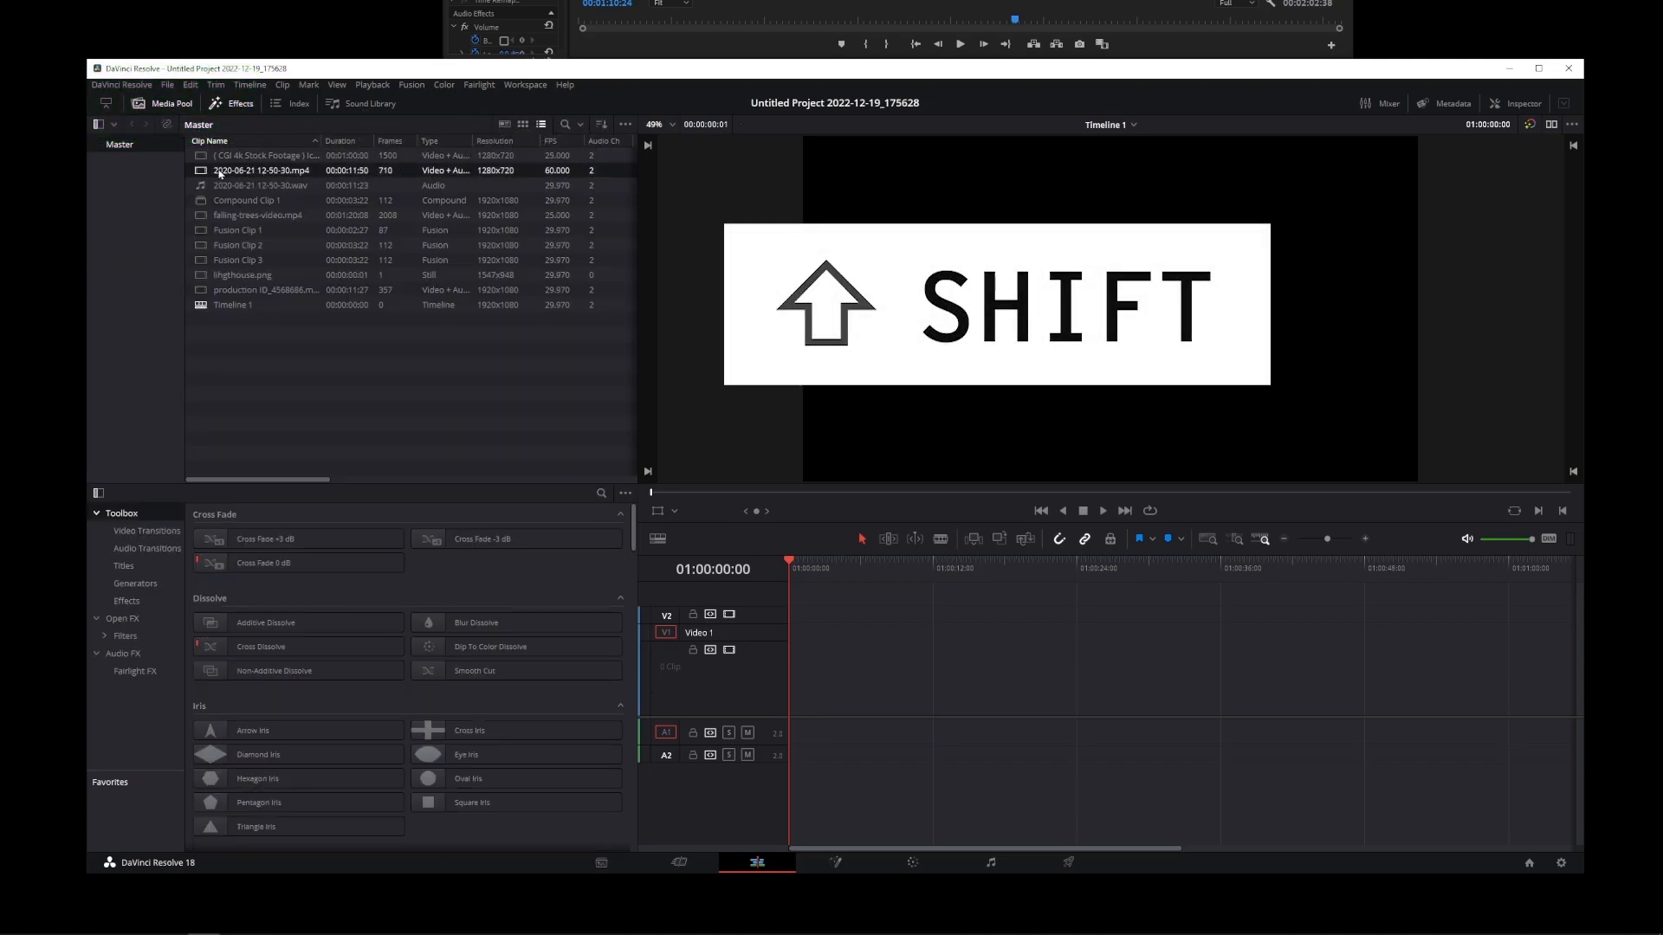
drag(265, 170, 965, 652)
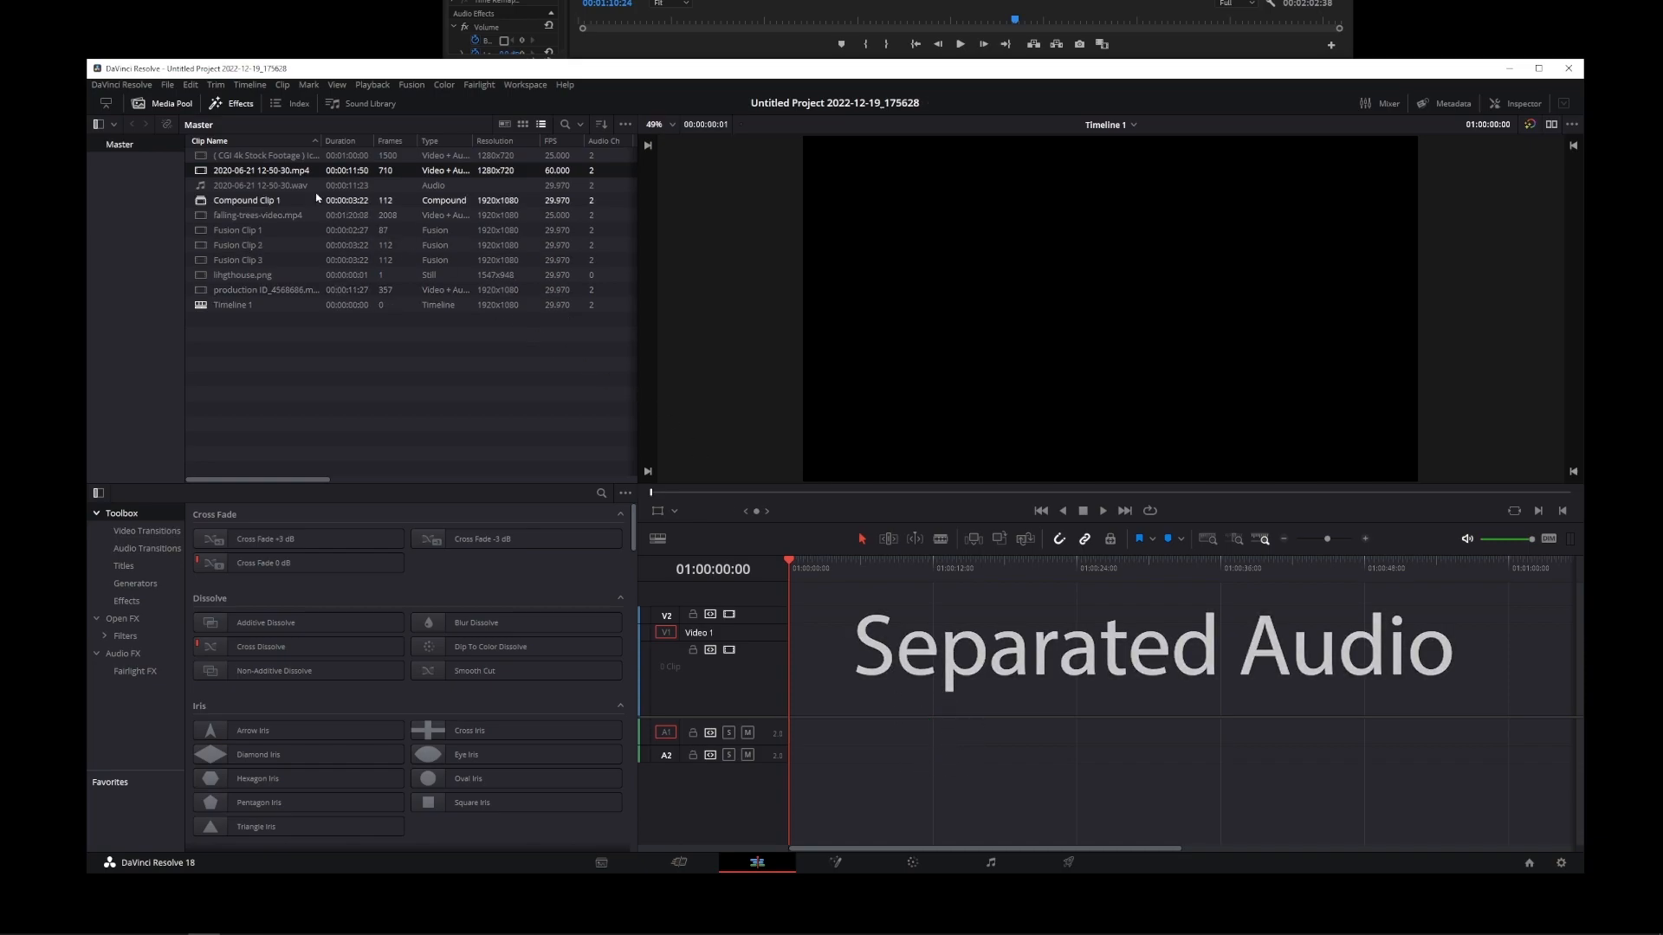
key(alt)
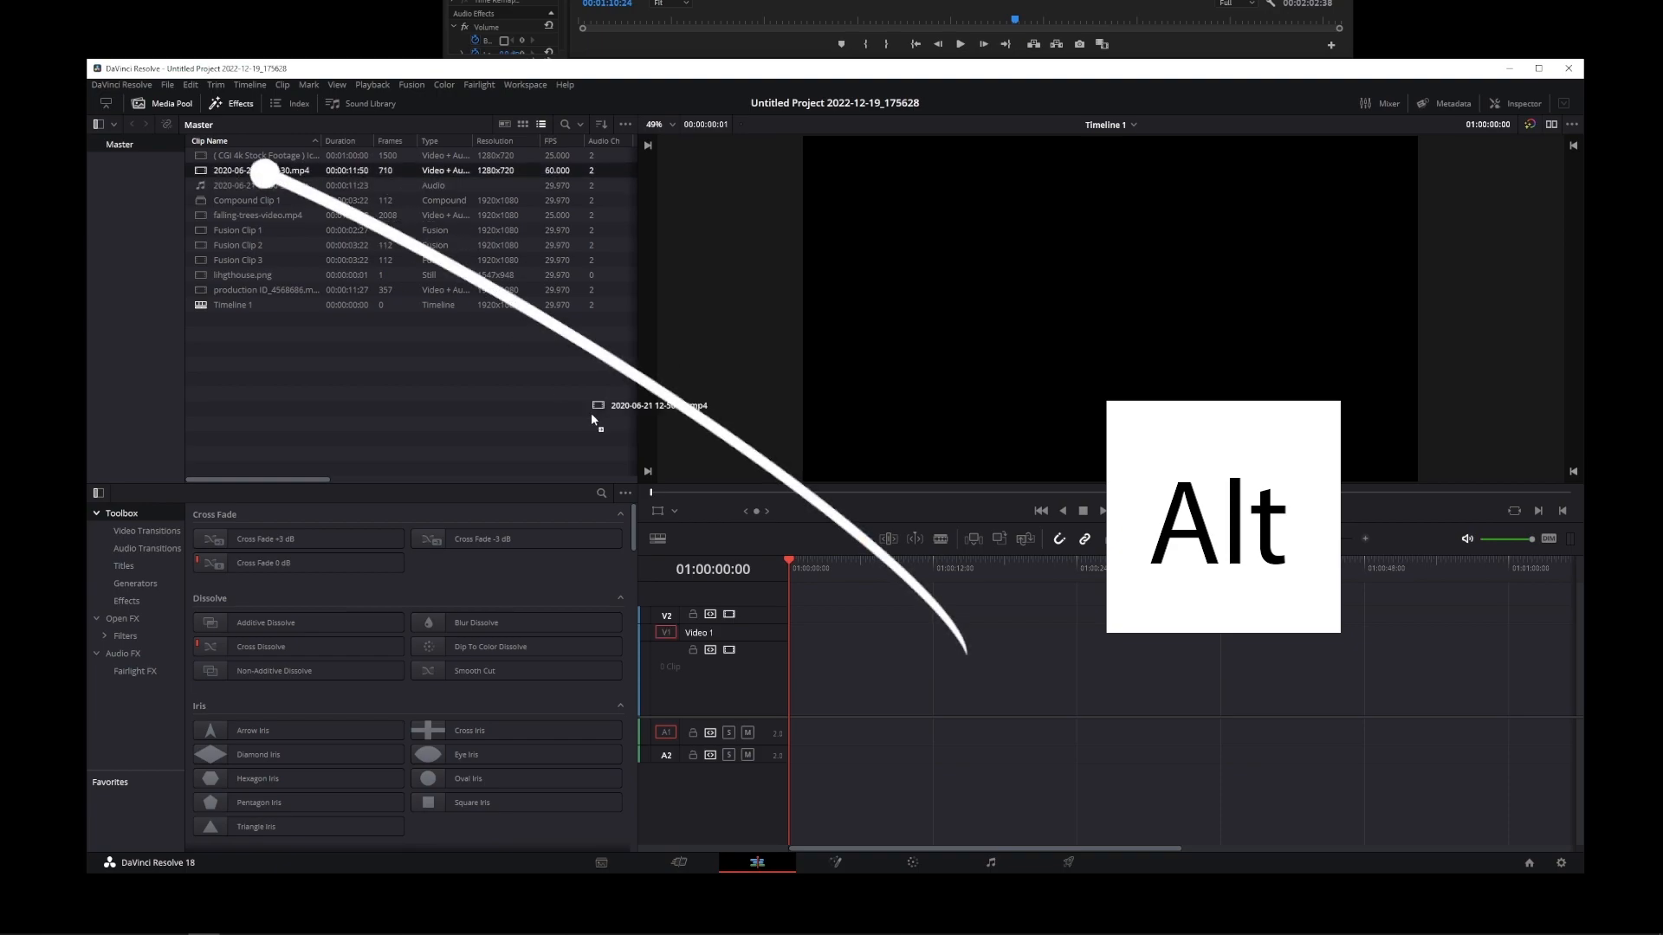
drag(254, 170, 859, 666)
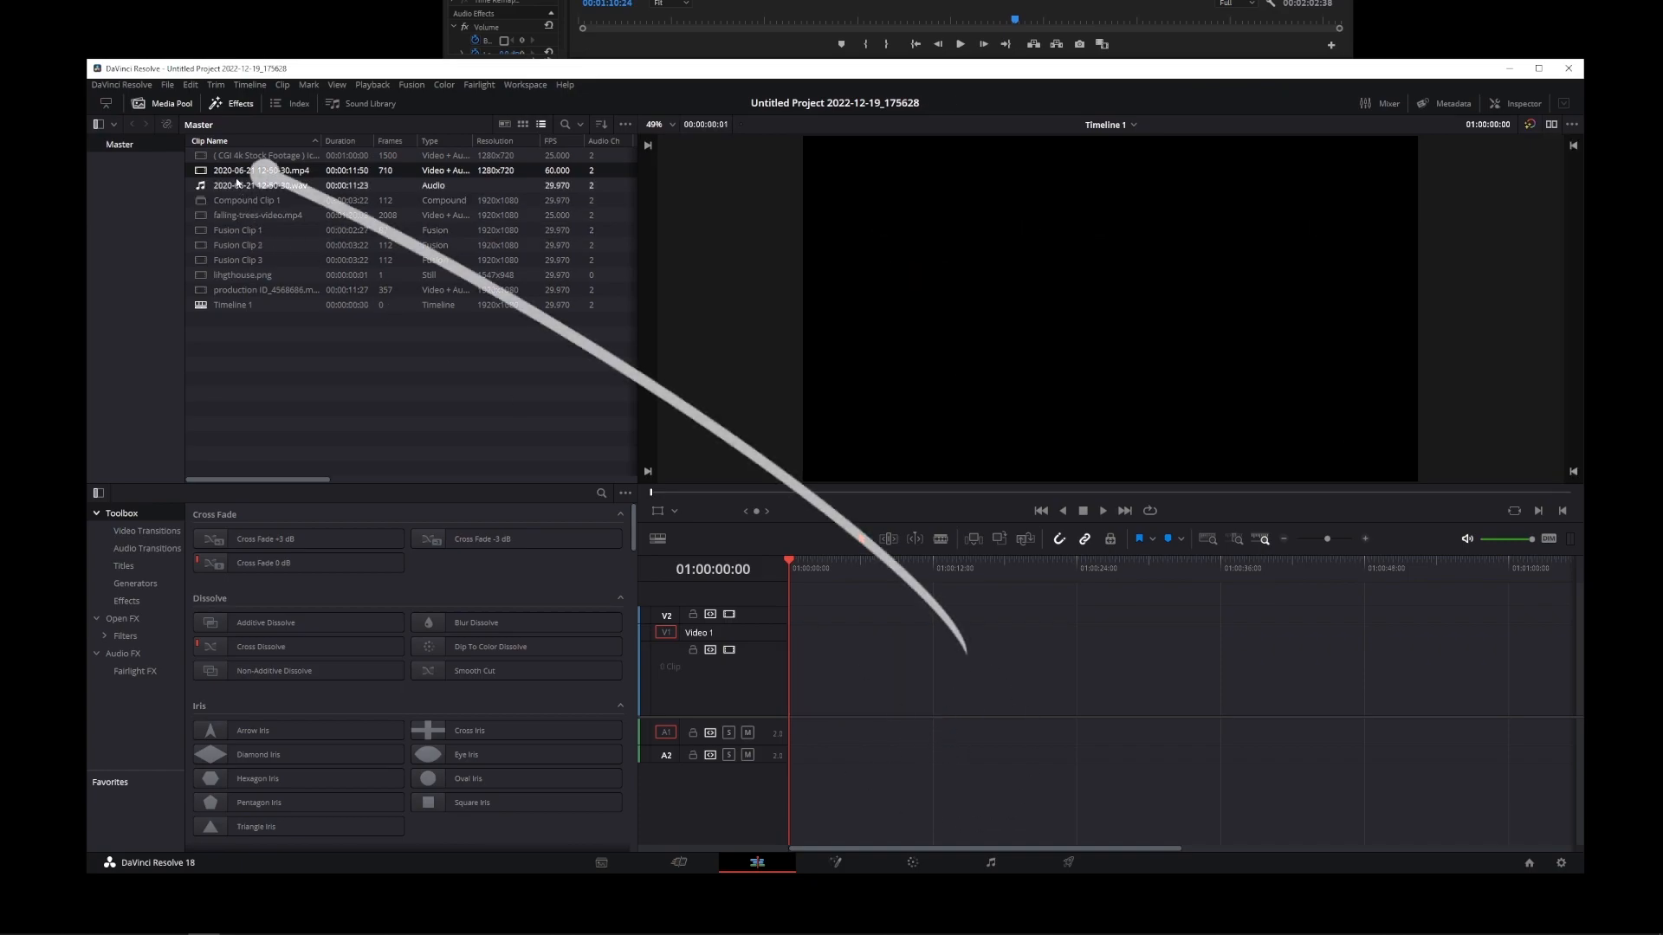
drag(255, 170, 858, 668)
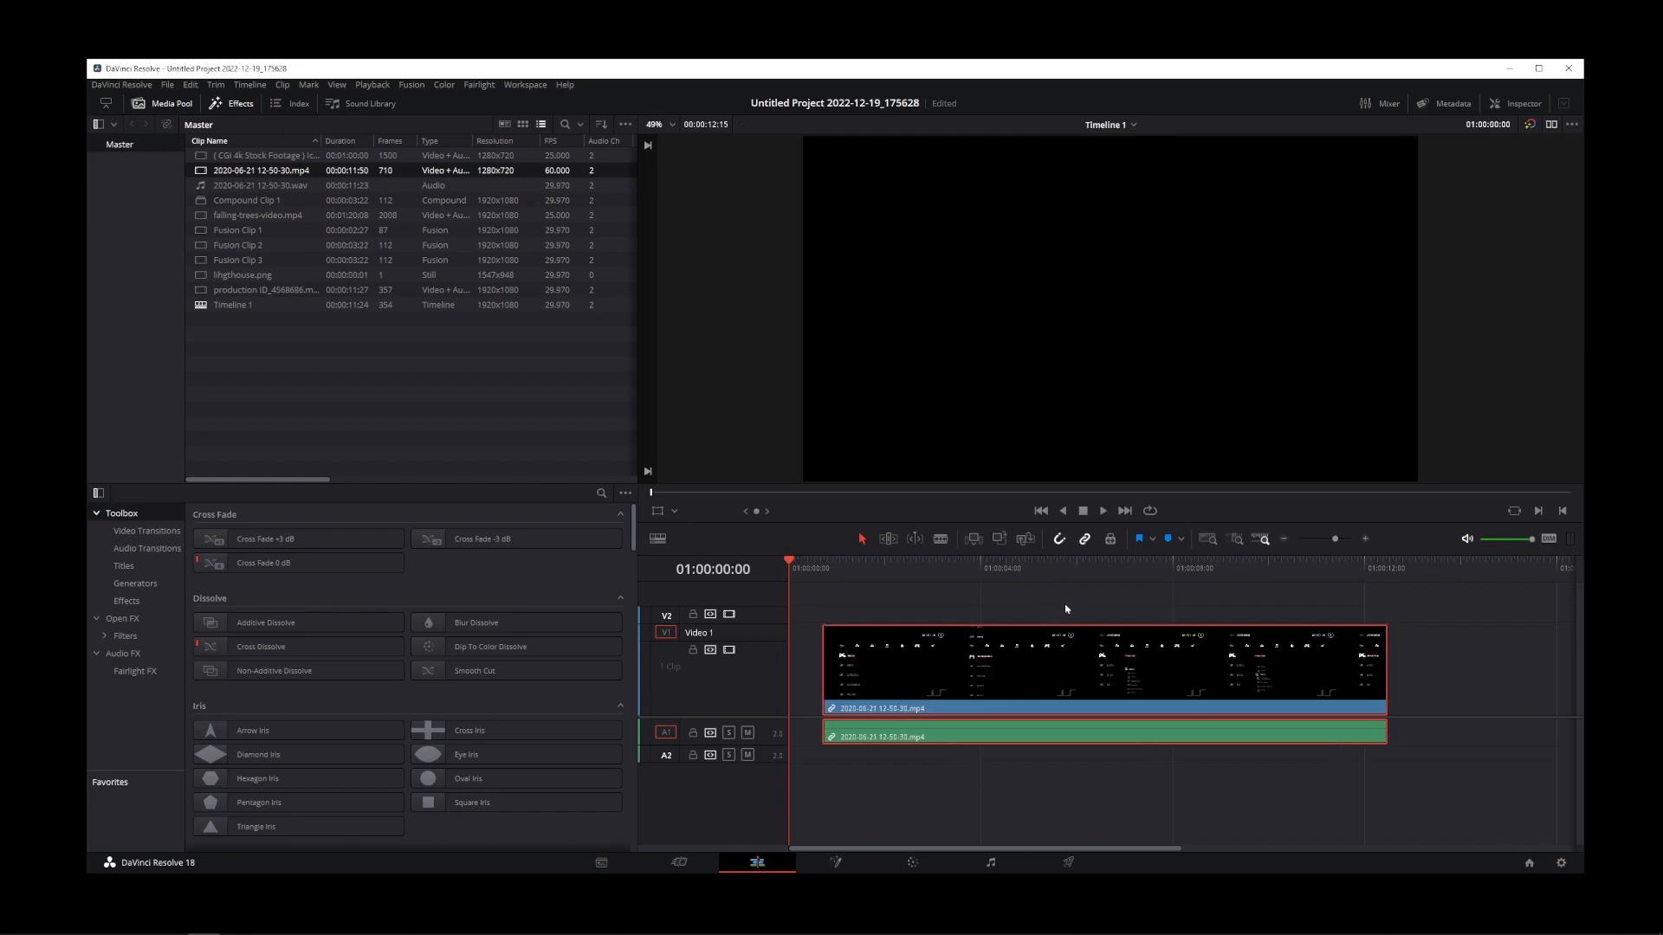
Hold Alt to move the A1 audio independently of its video
key(alt)
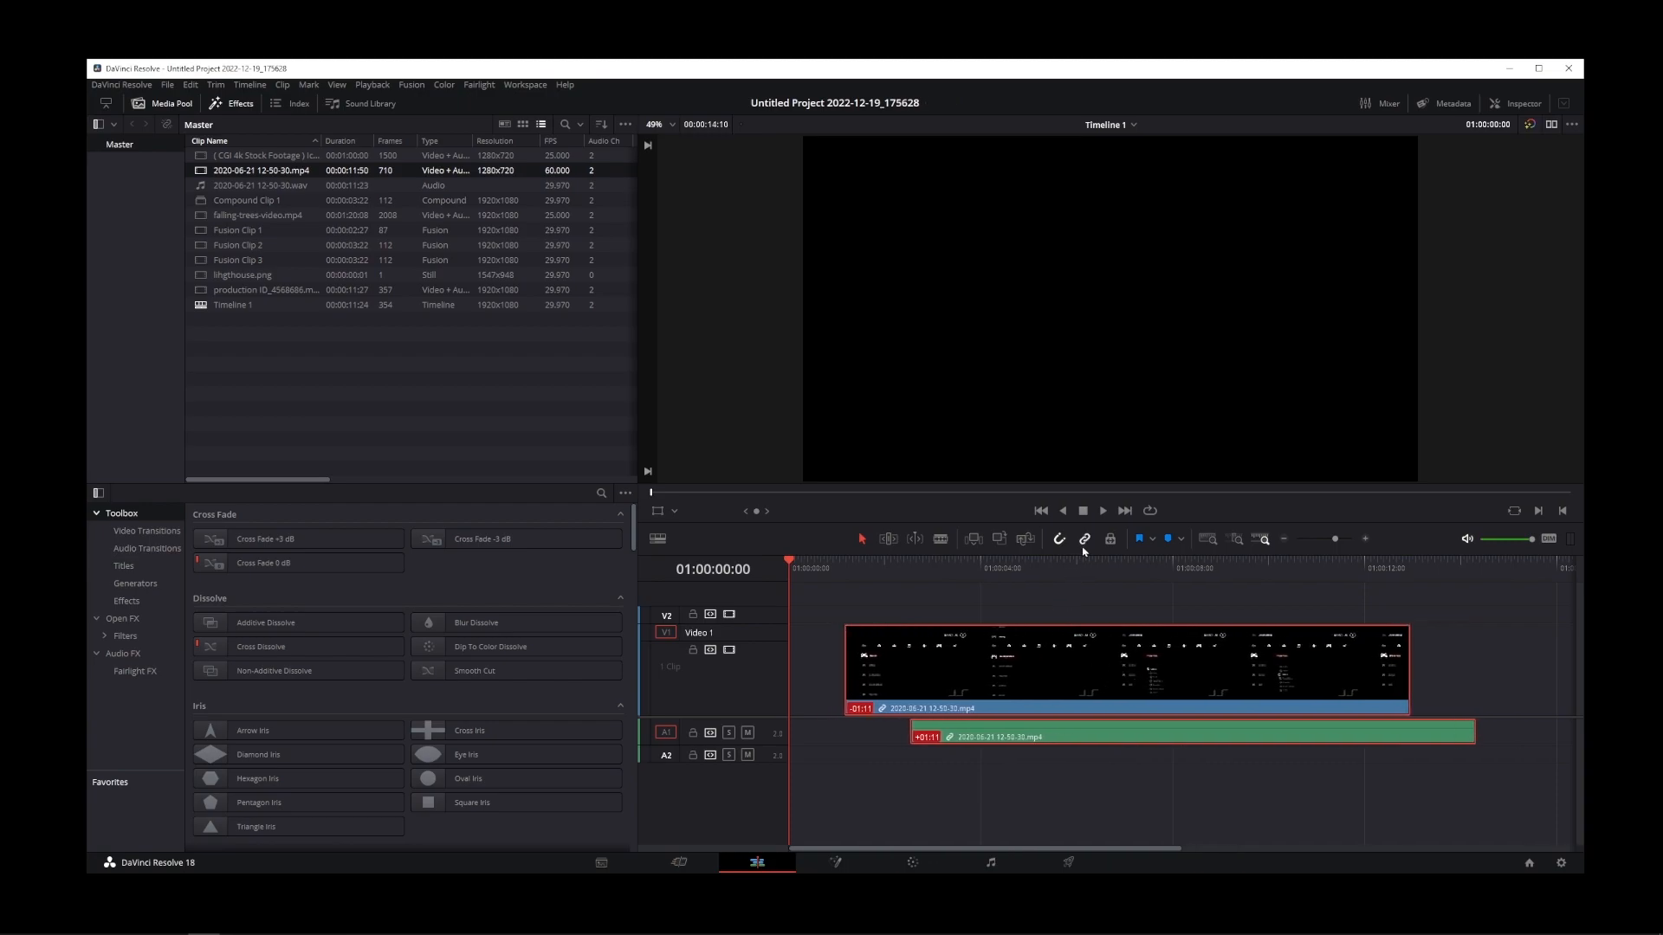
mouse_move(1084, 538)
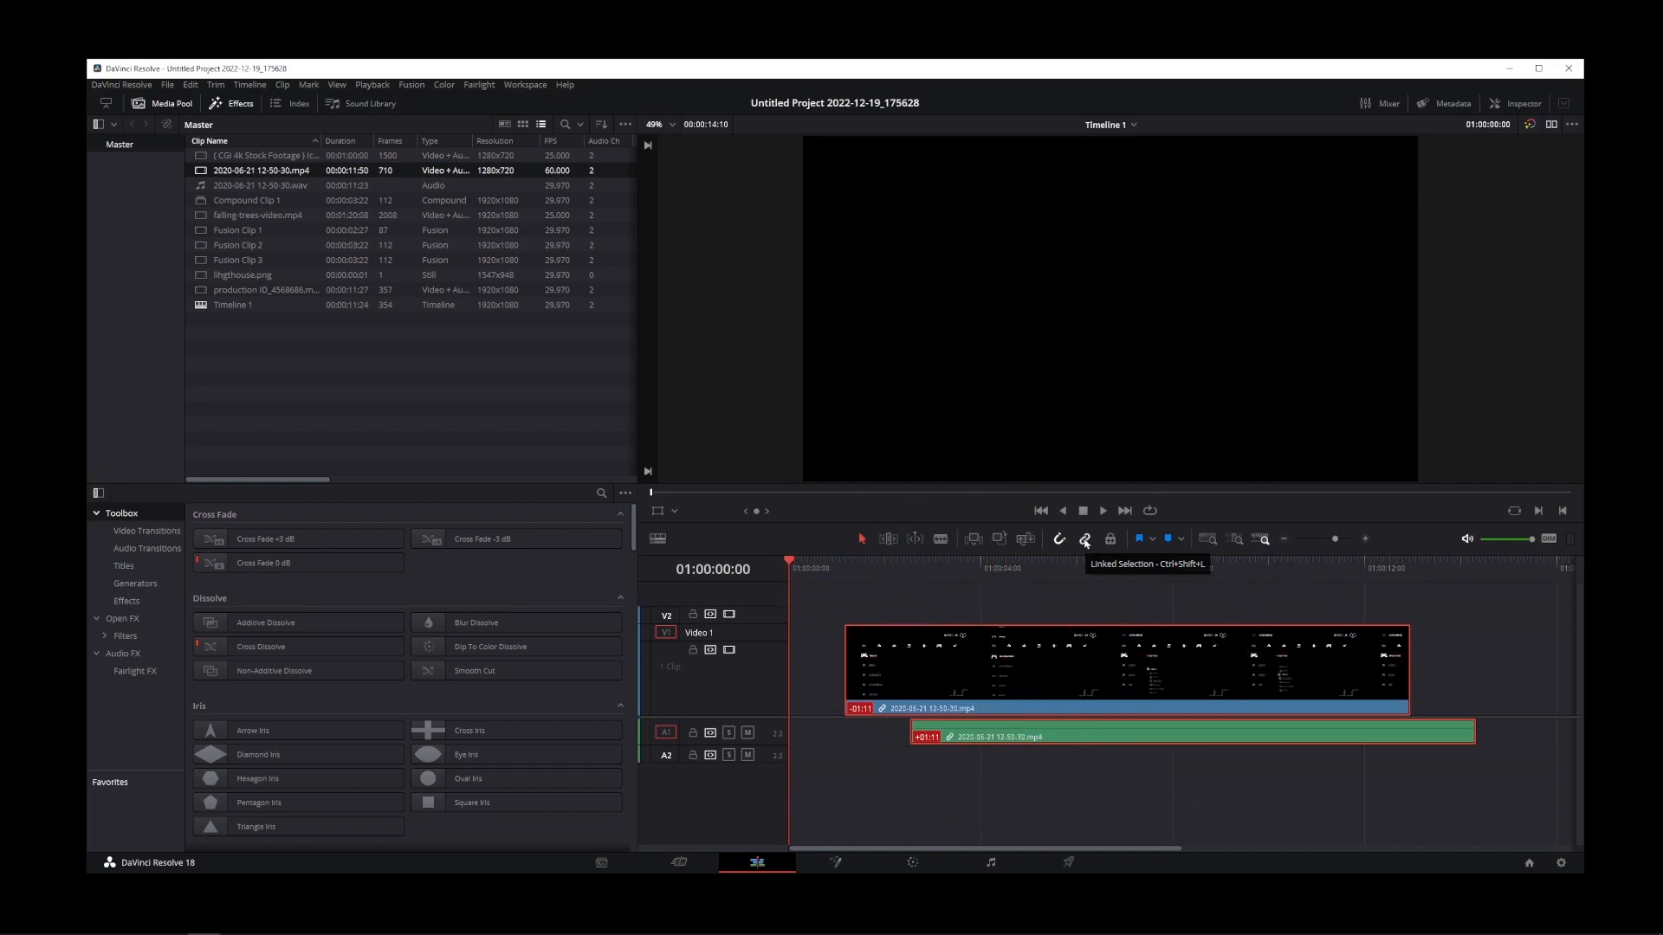
Toggle Linked Selection with Ctrl+Shift+L
key(ctrl+shift+l)
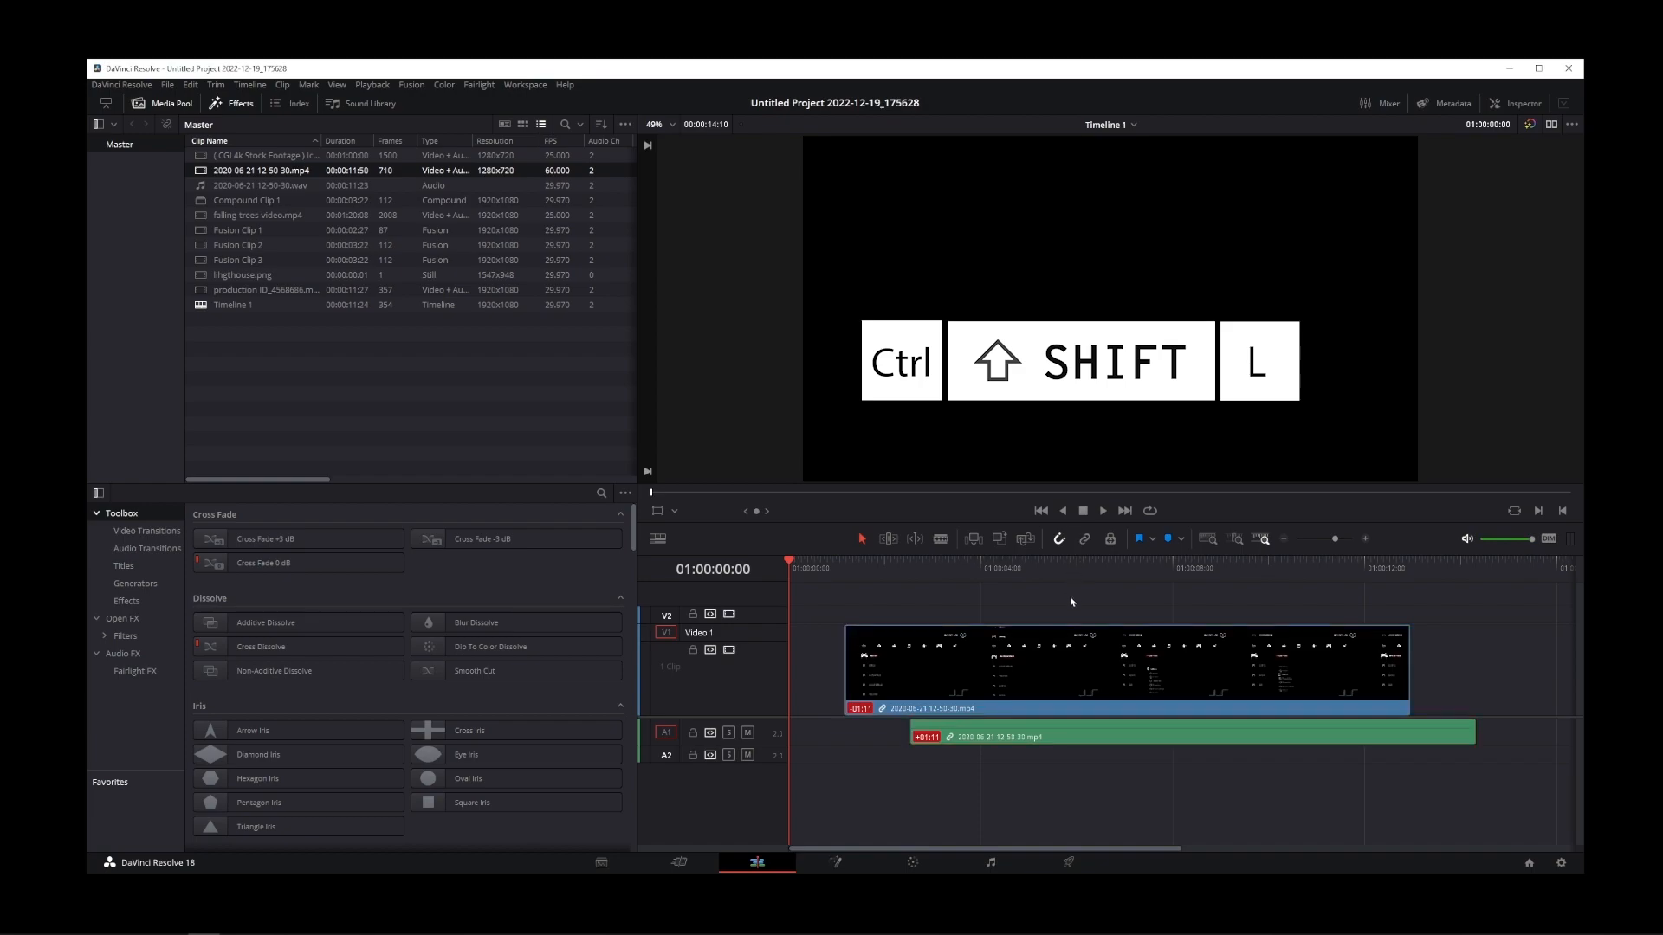
key(ctrl+shift+l)
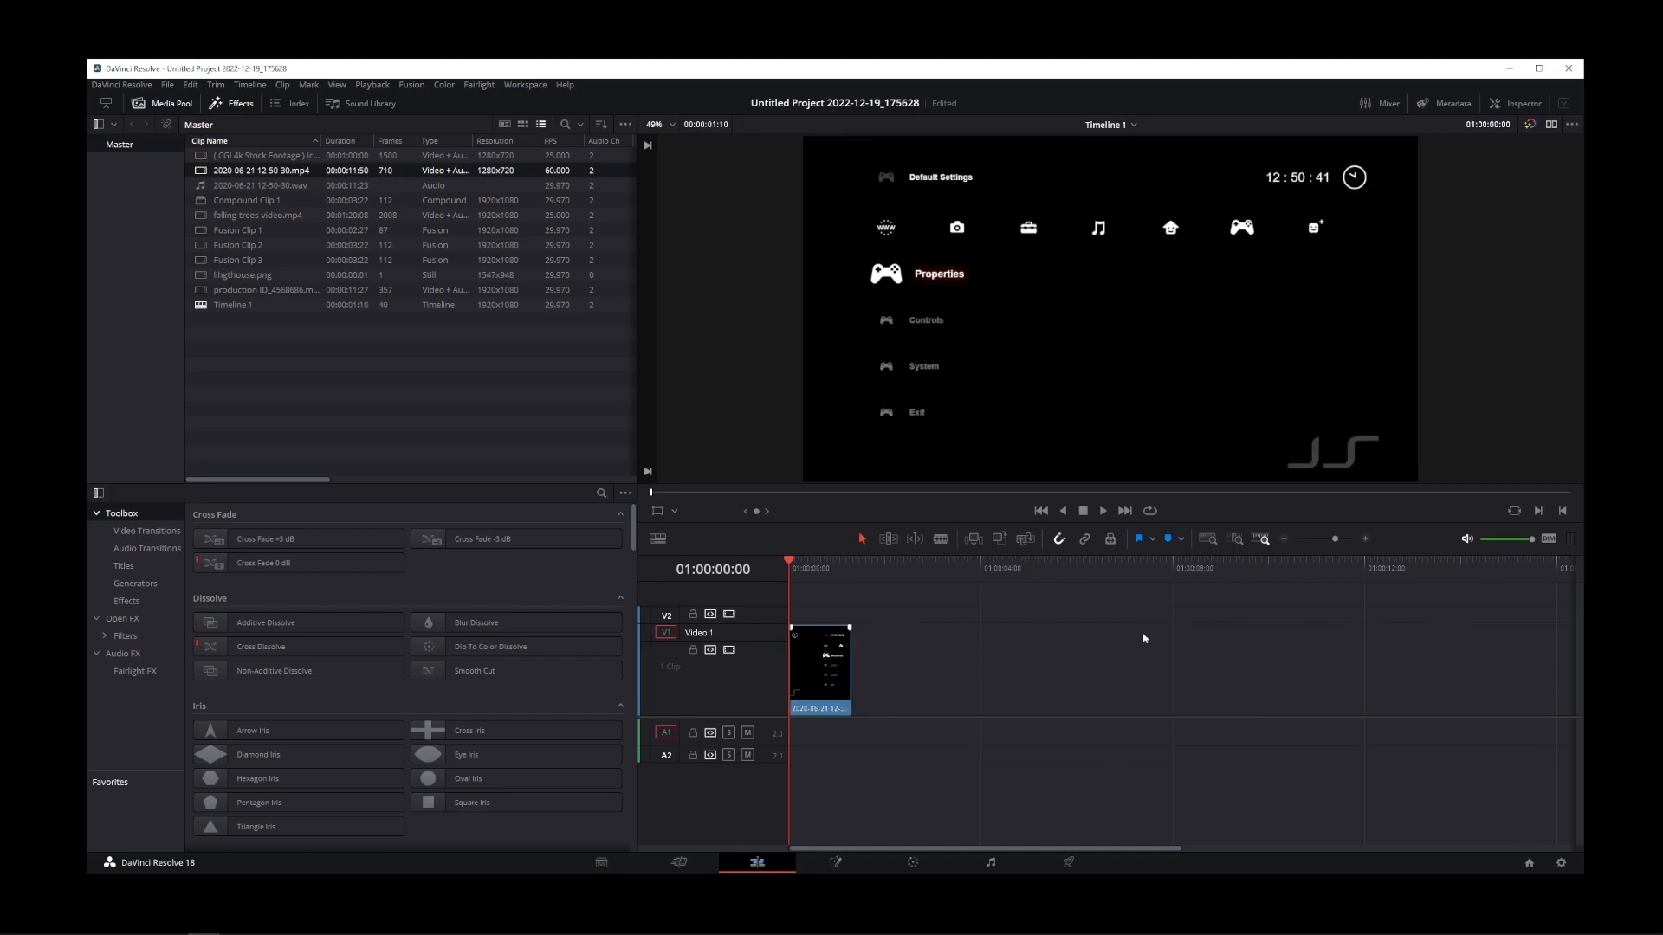
mouse_move(1101, 760)
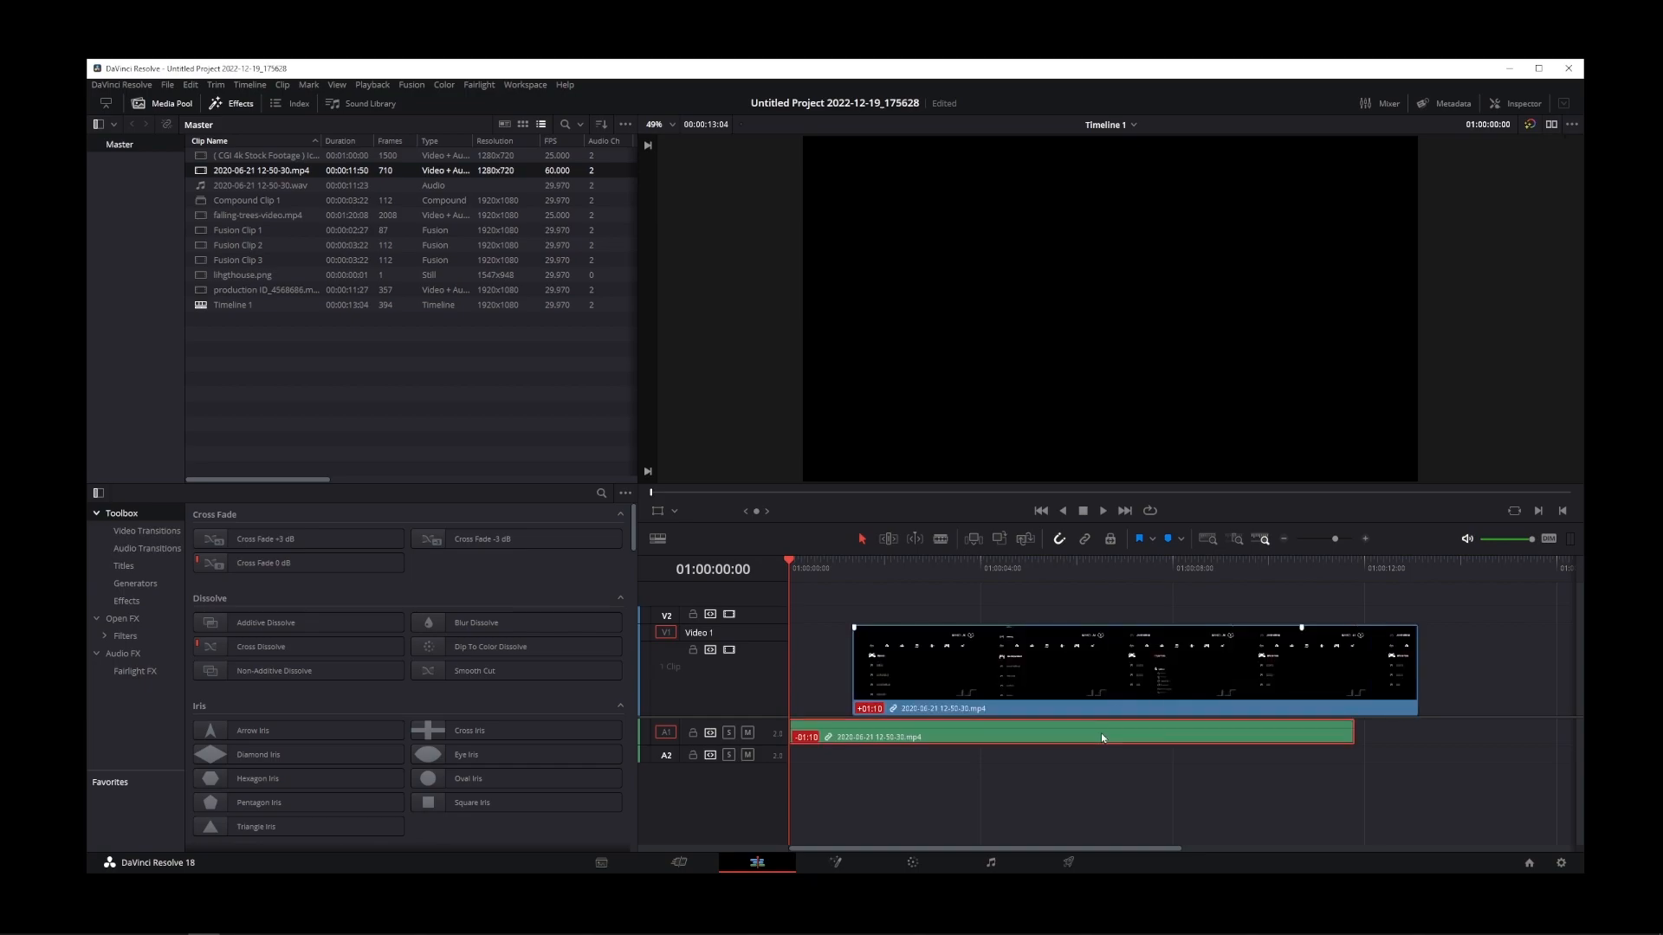
Select the V1 video clip on its own, without the A1 audio
click(1132, 667)
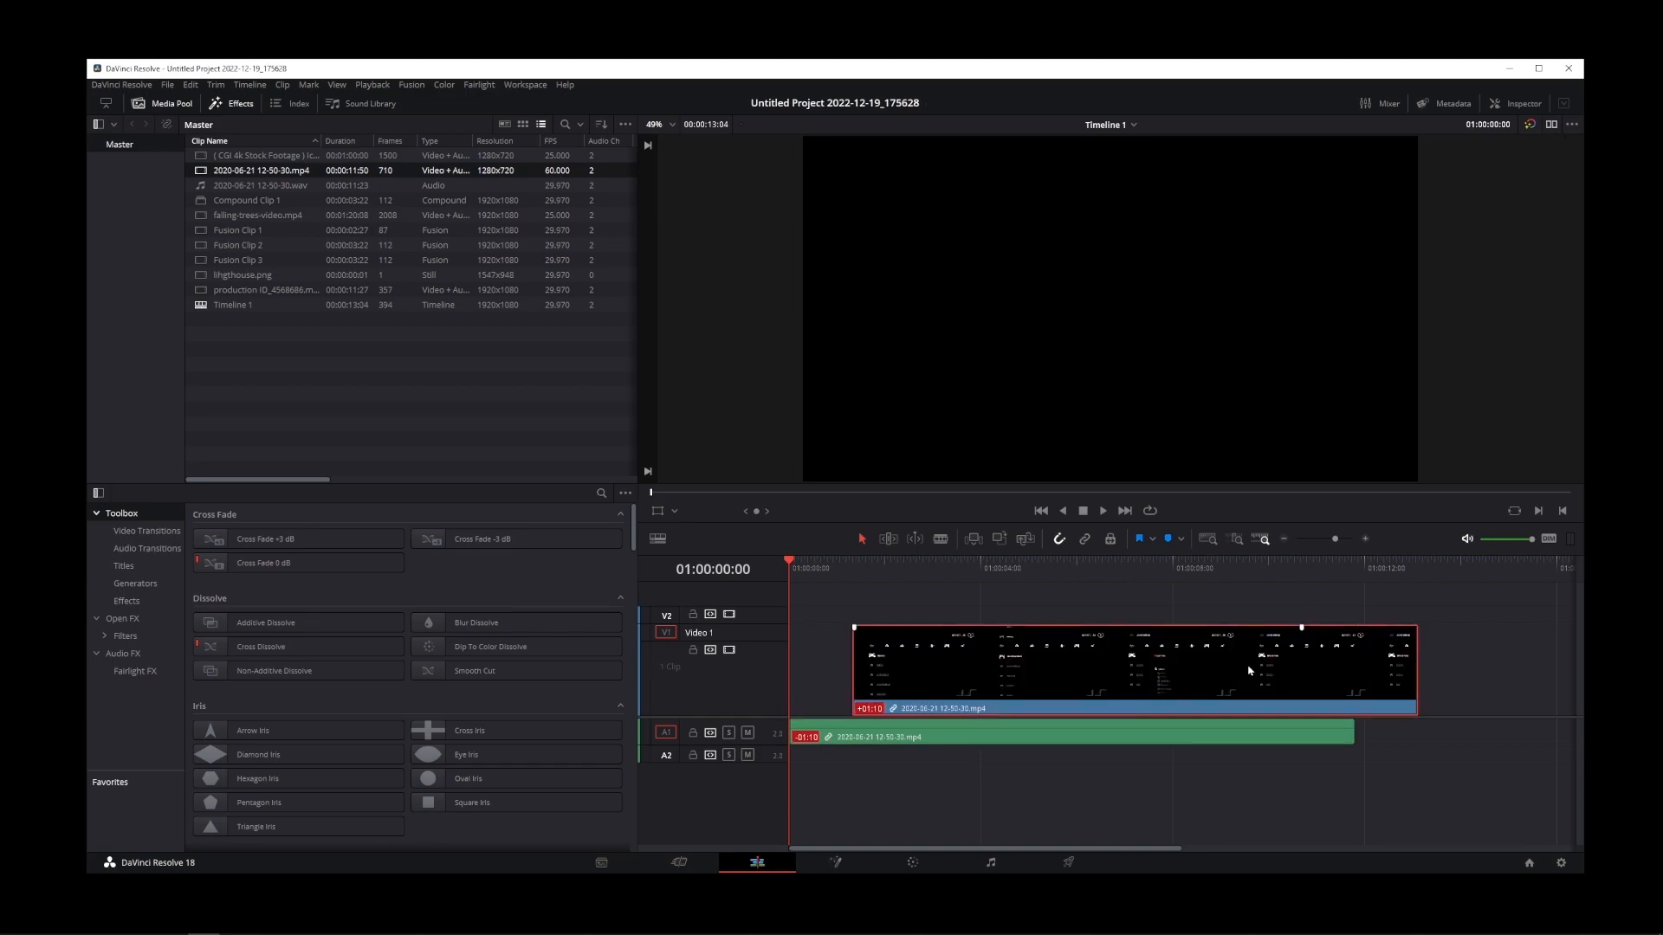